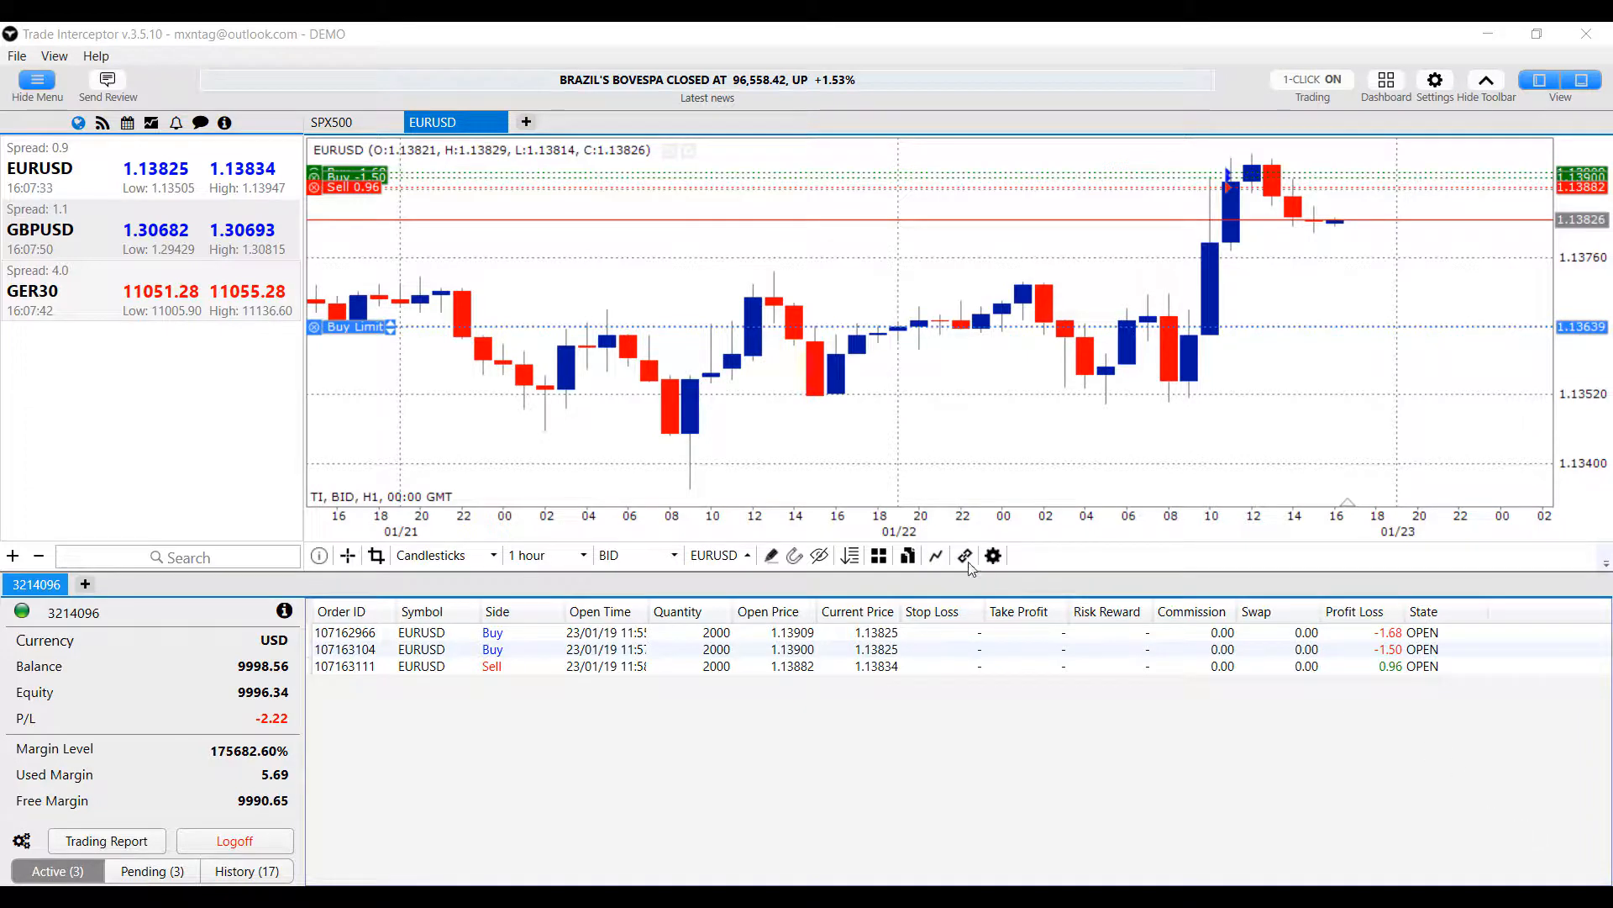
{"action": "mouse_move", "coordinate": [560, 477]}
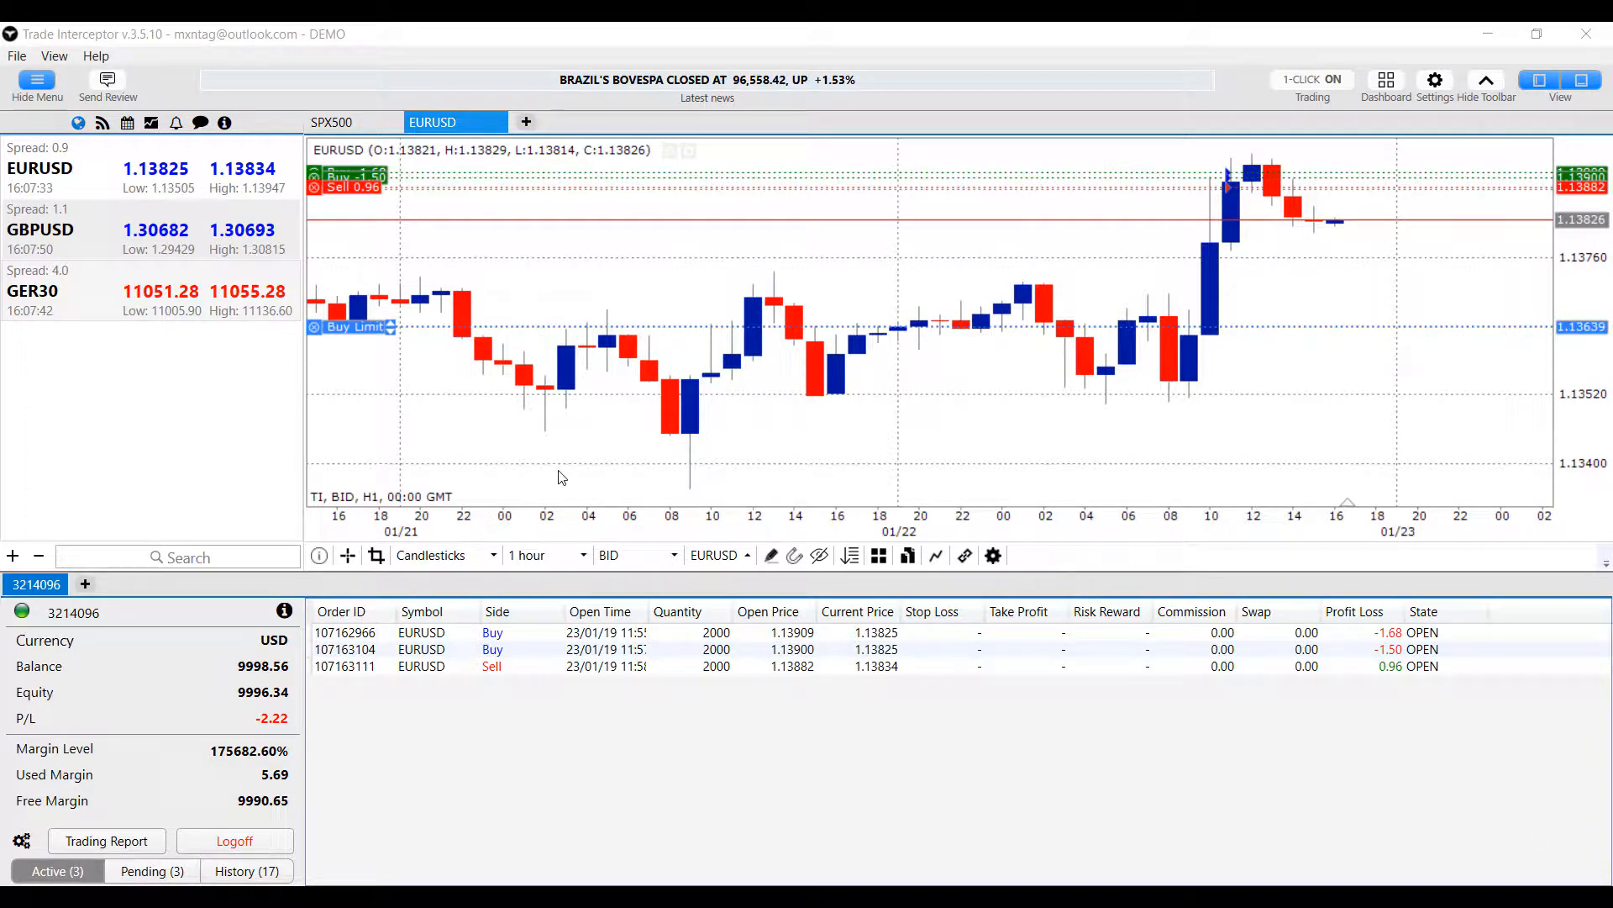
{"action": "mouse_move", "coordinate": [532, 461]}
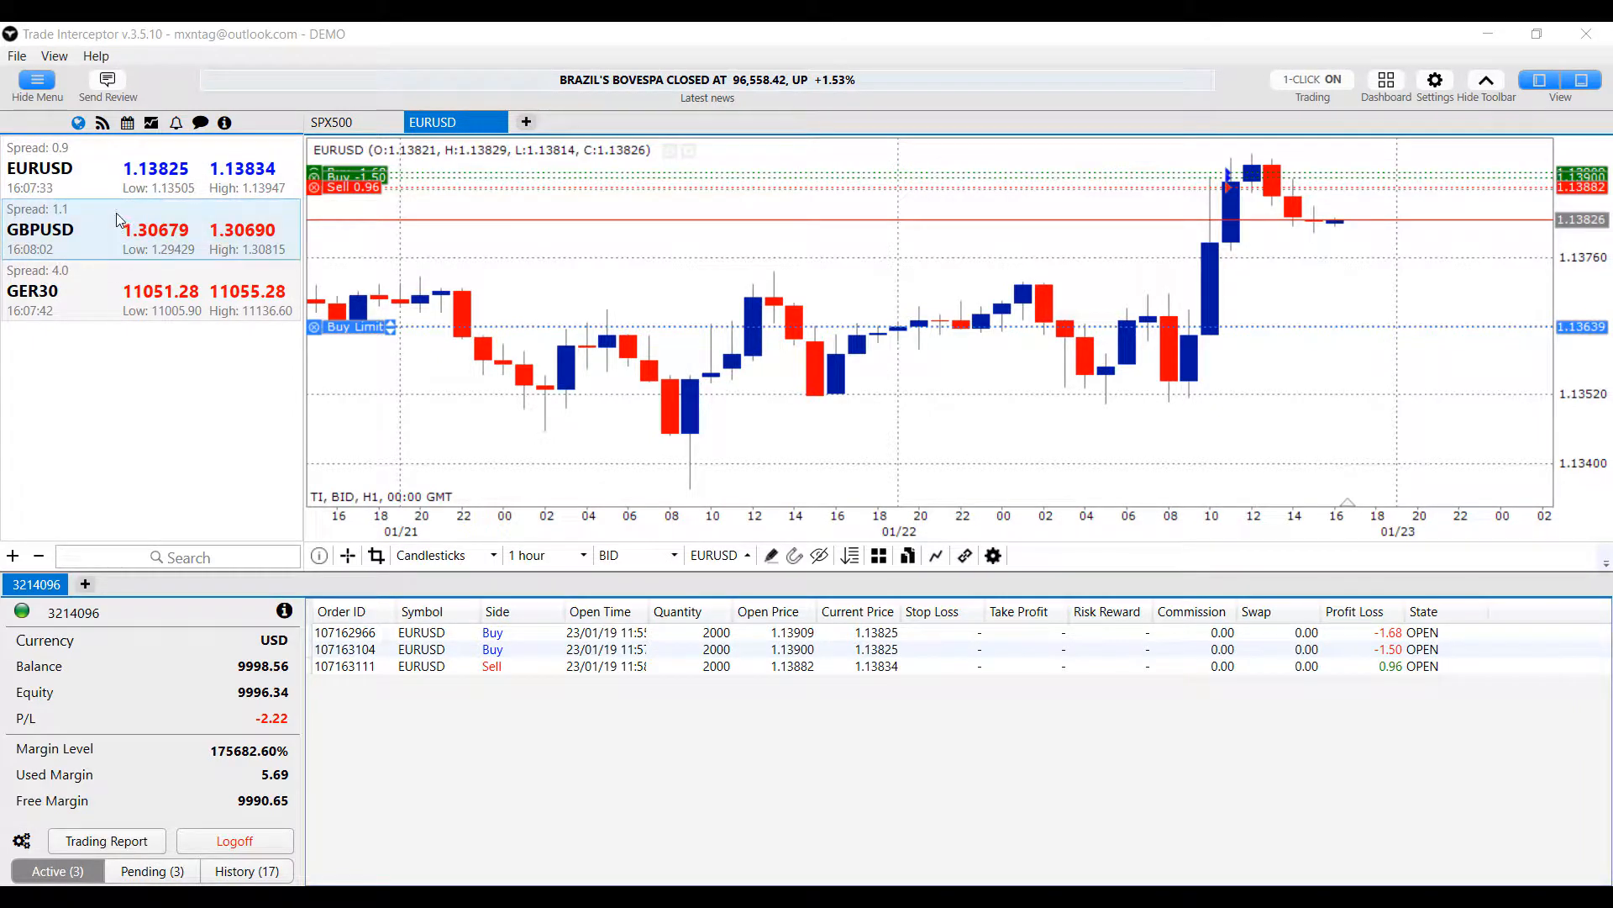
{"action": "mouse_move", "coordinate": [118, 408]}
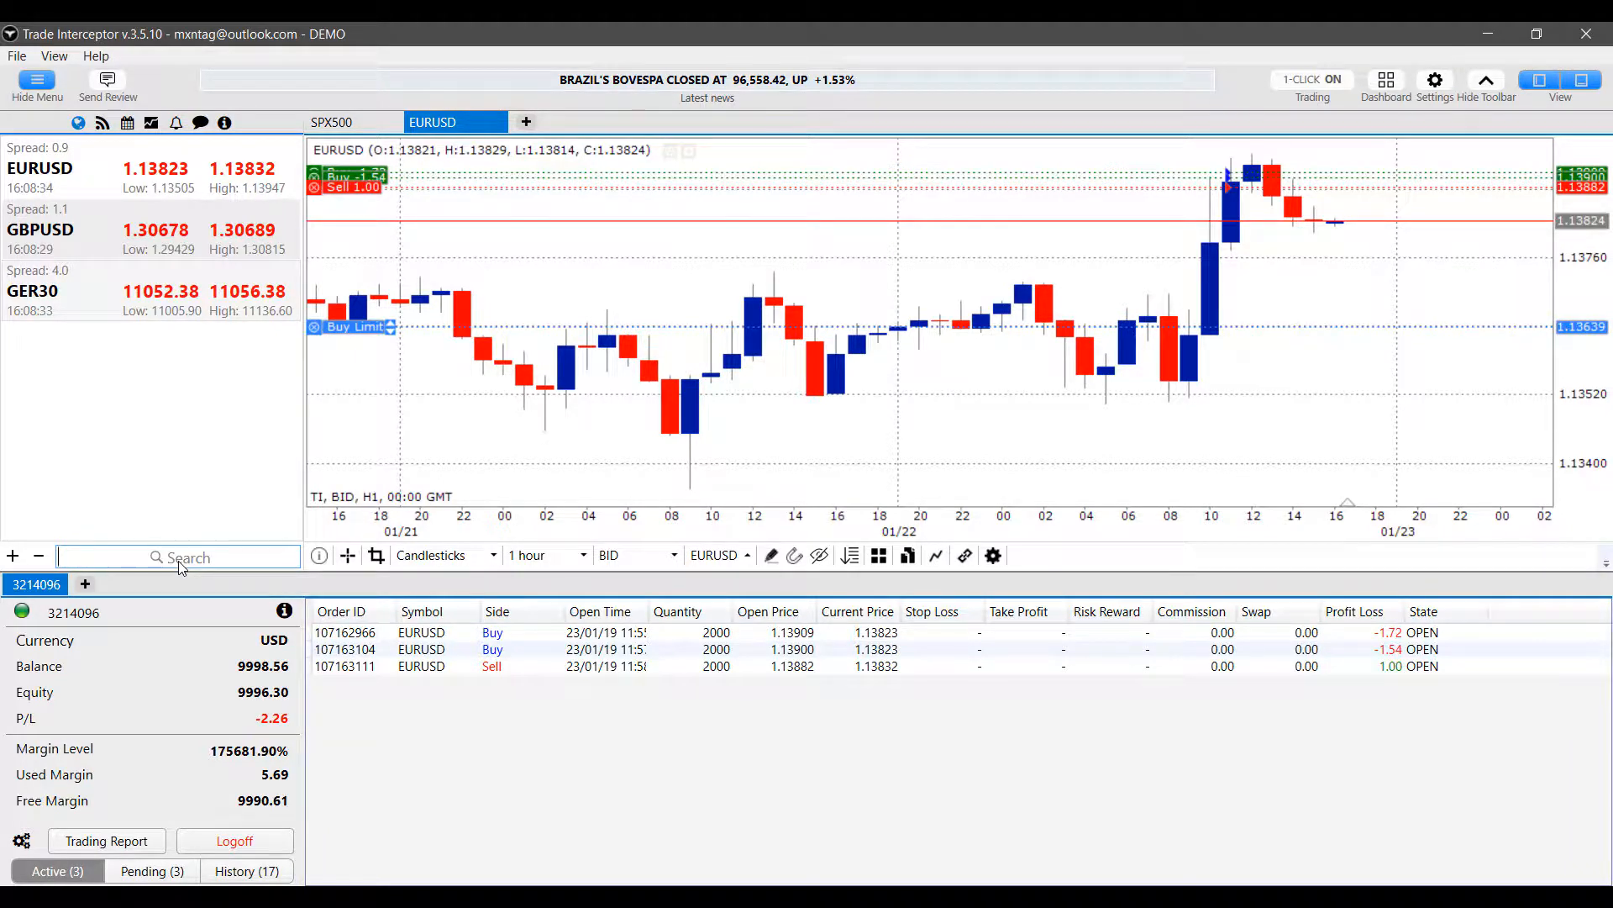
Step: Search 'EUR' in the watch list, add EURAUD, then clear the search
{"action": "type", "text": "EU"}
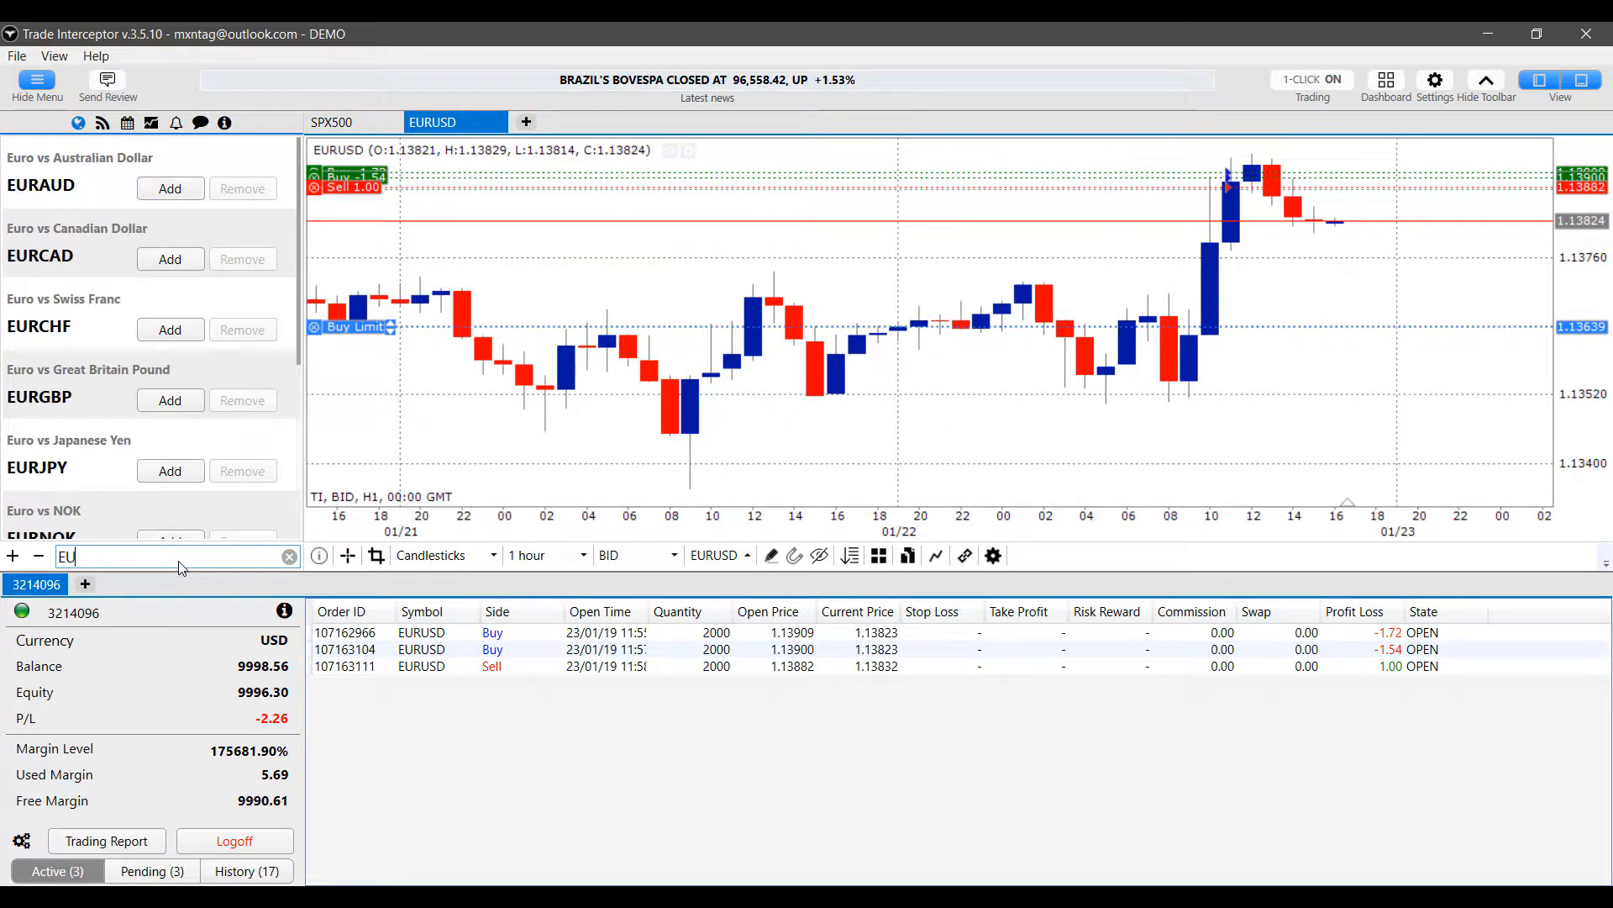
{"action": "type", "text": "R"}
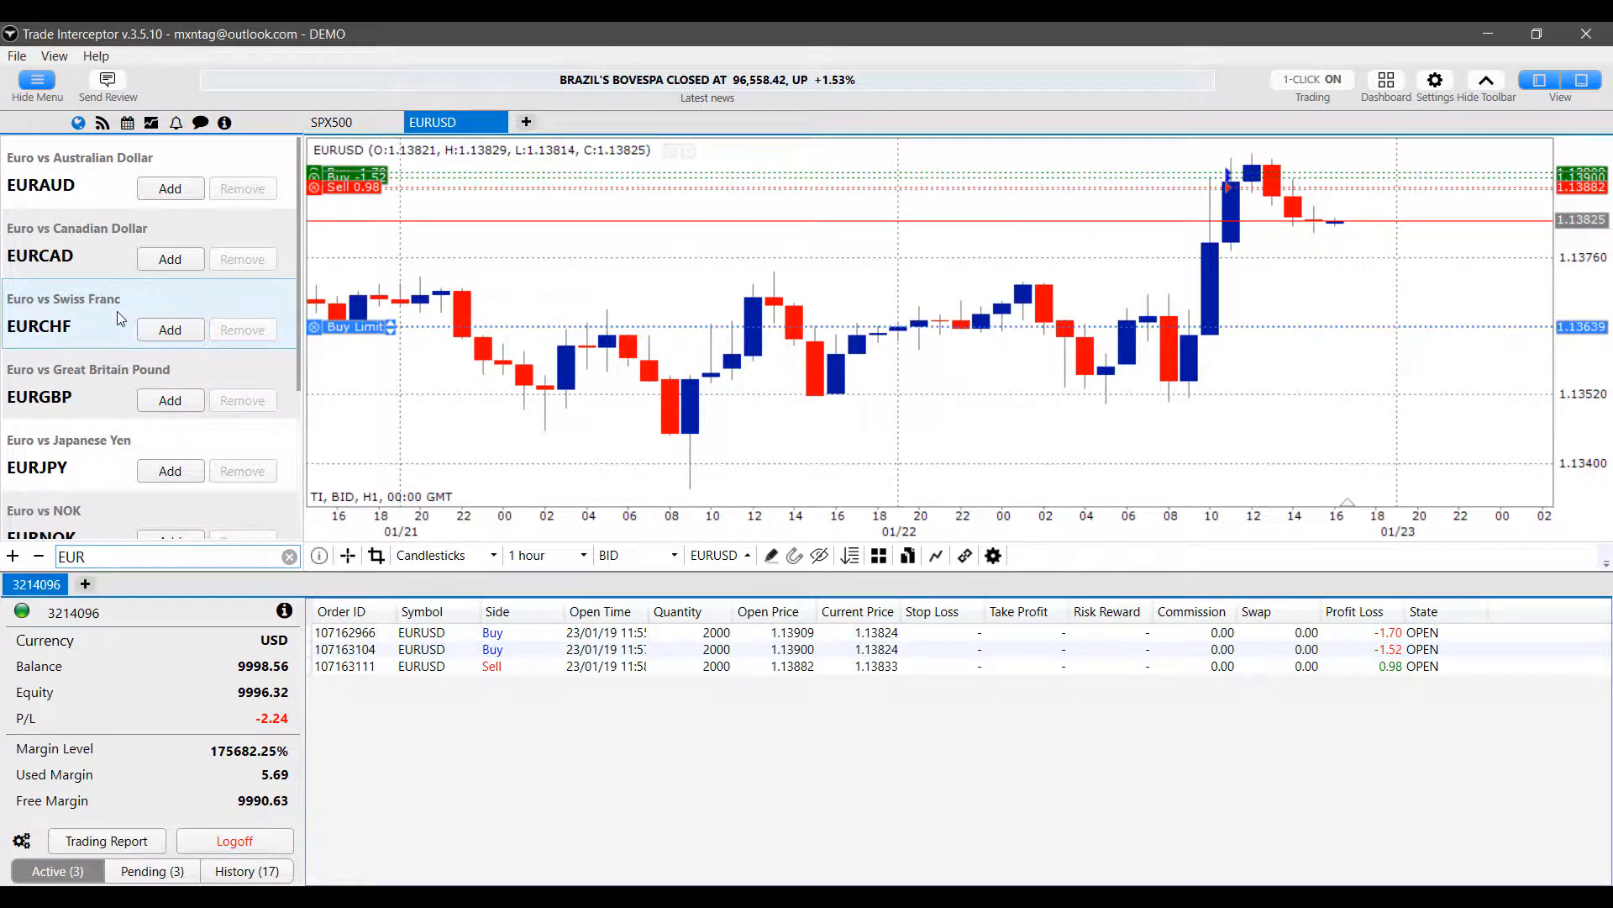
{"action": "mouse_move", "coordinate": [64, 157]}
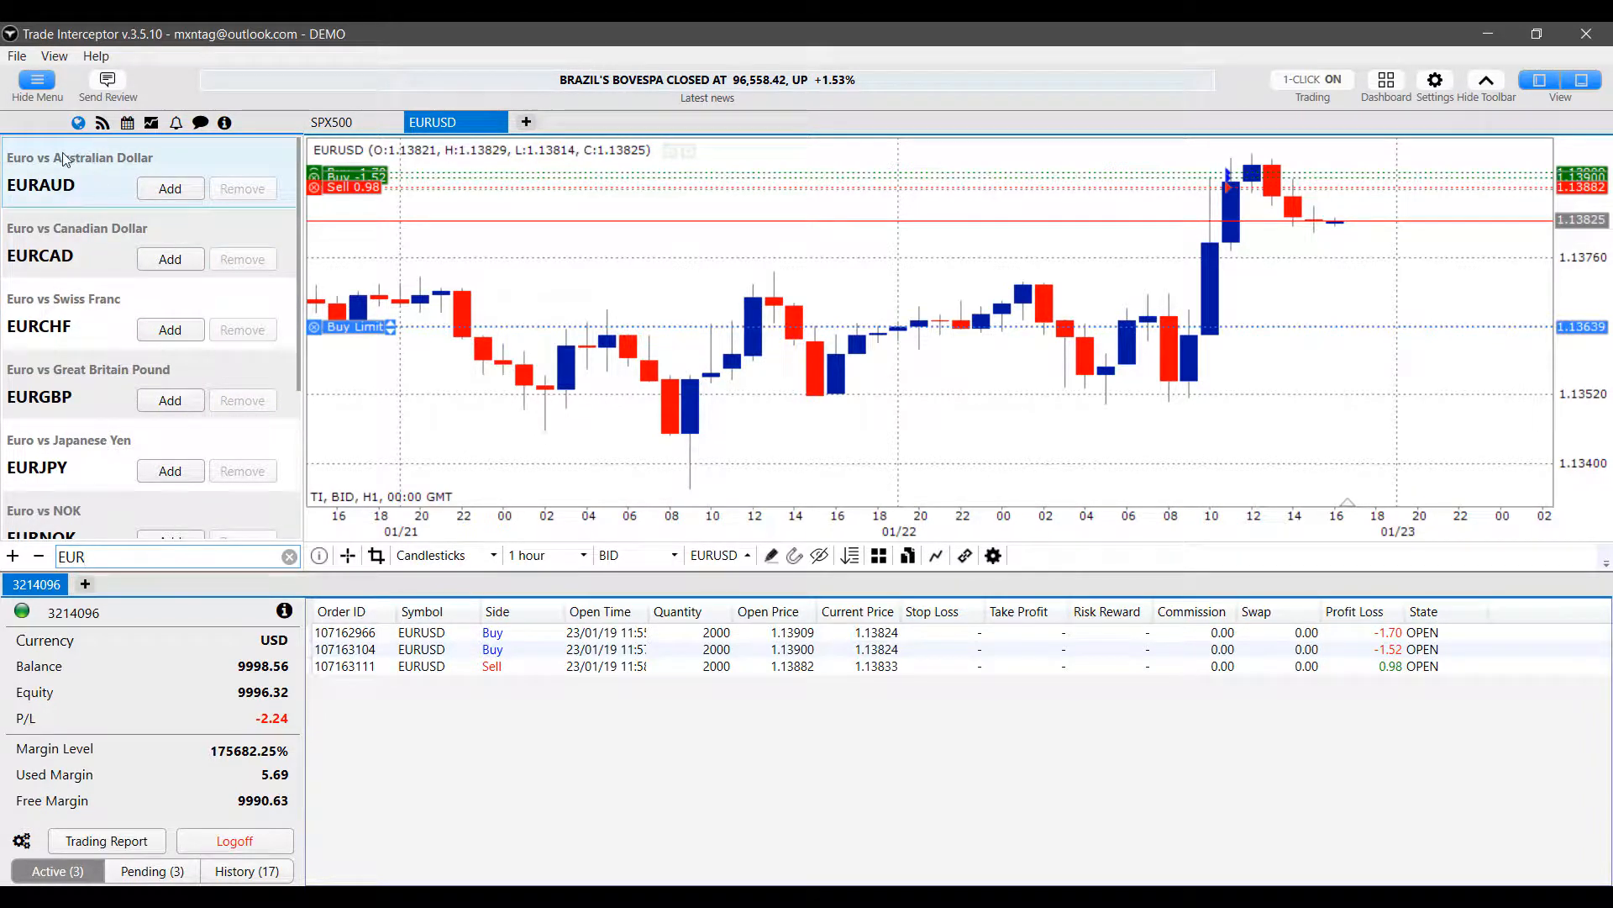
{"action": "mouse_move", "coordinate": [28, 248]}
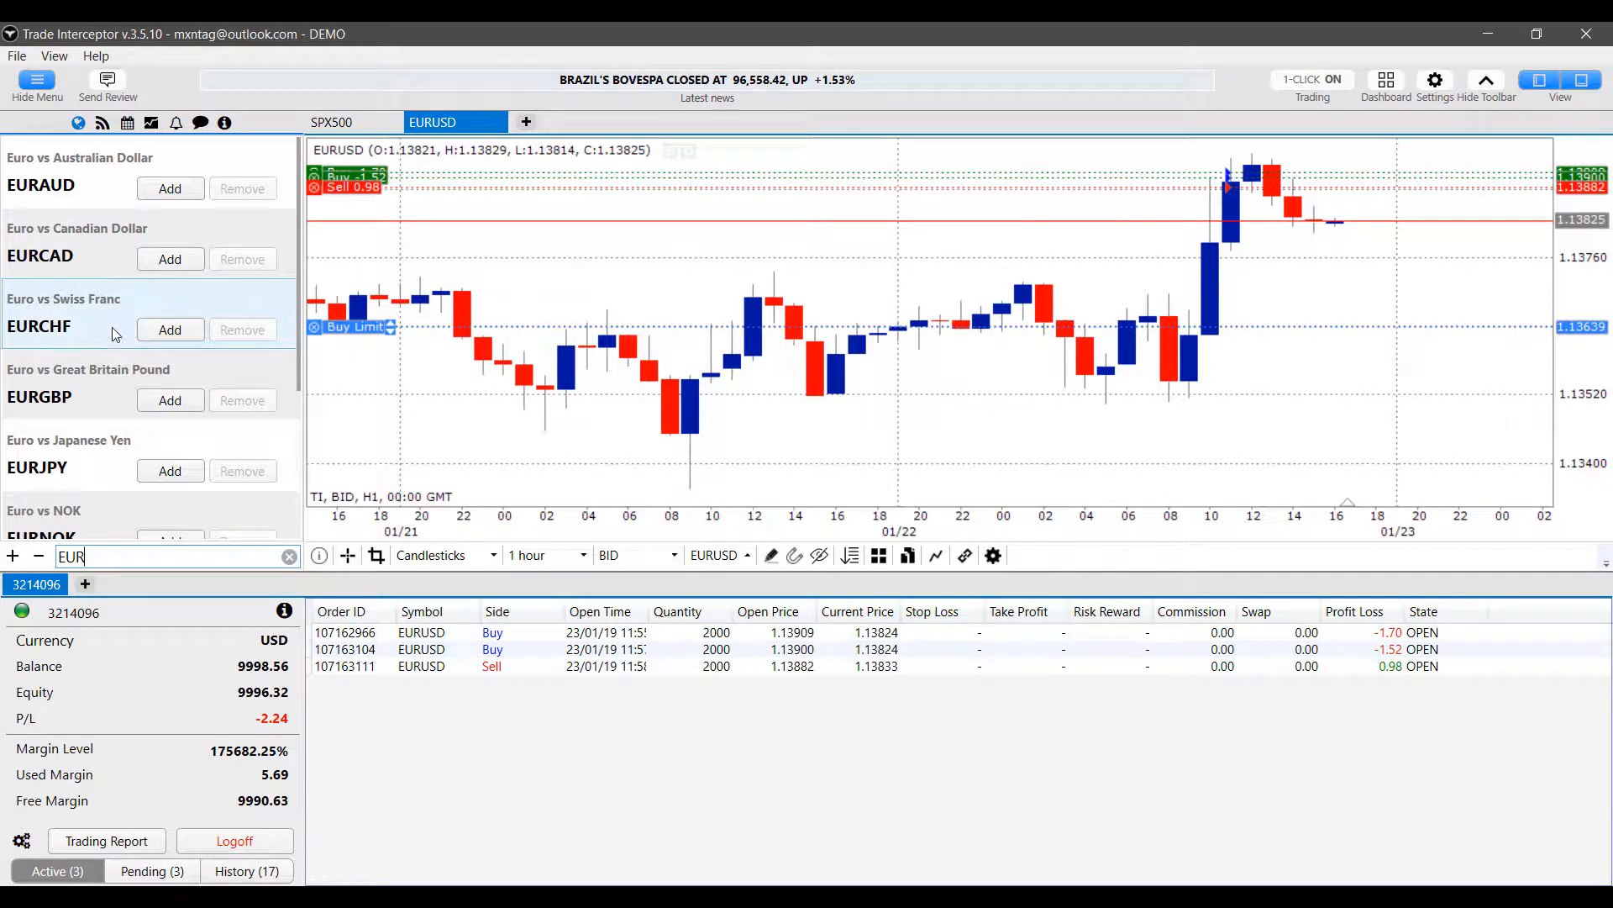
{"action": "mouse_move", "coordinate": [116, 363]}
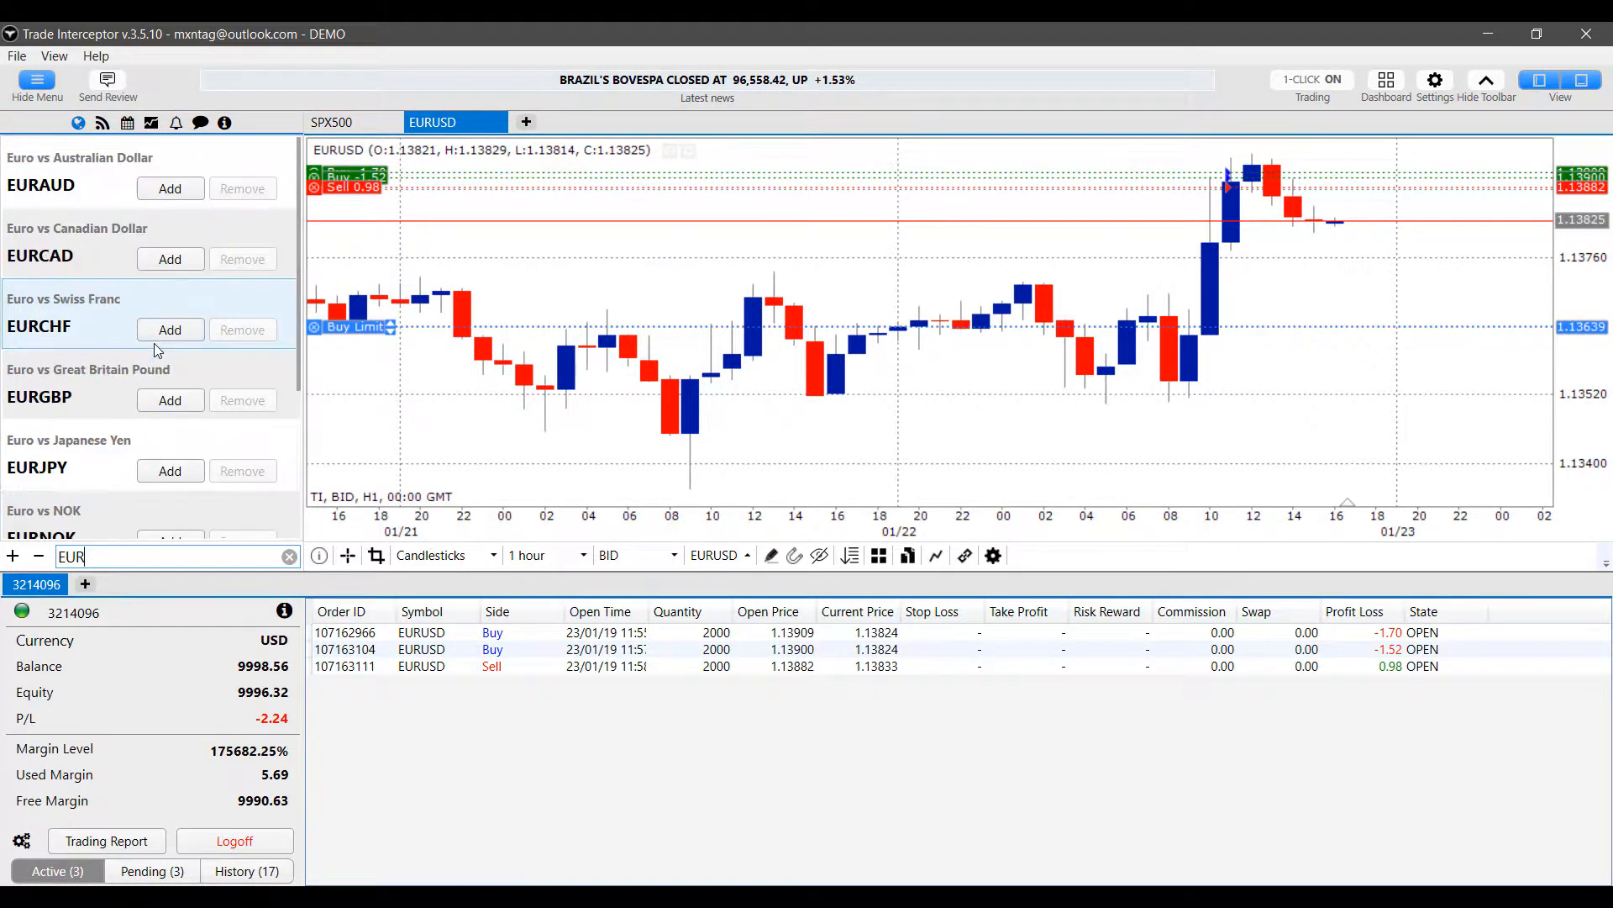
{"action": "mouse_move", "coordinate": [170, 188]}
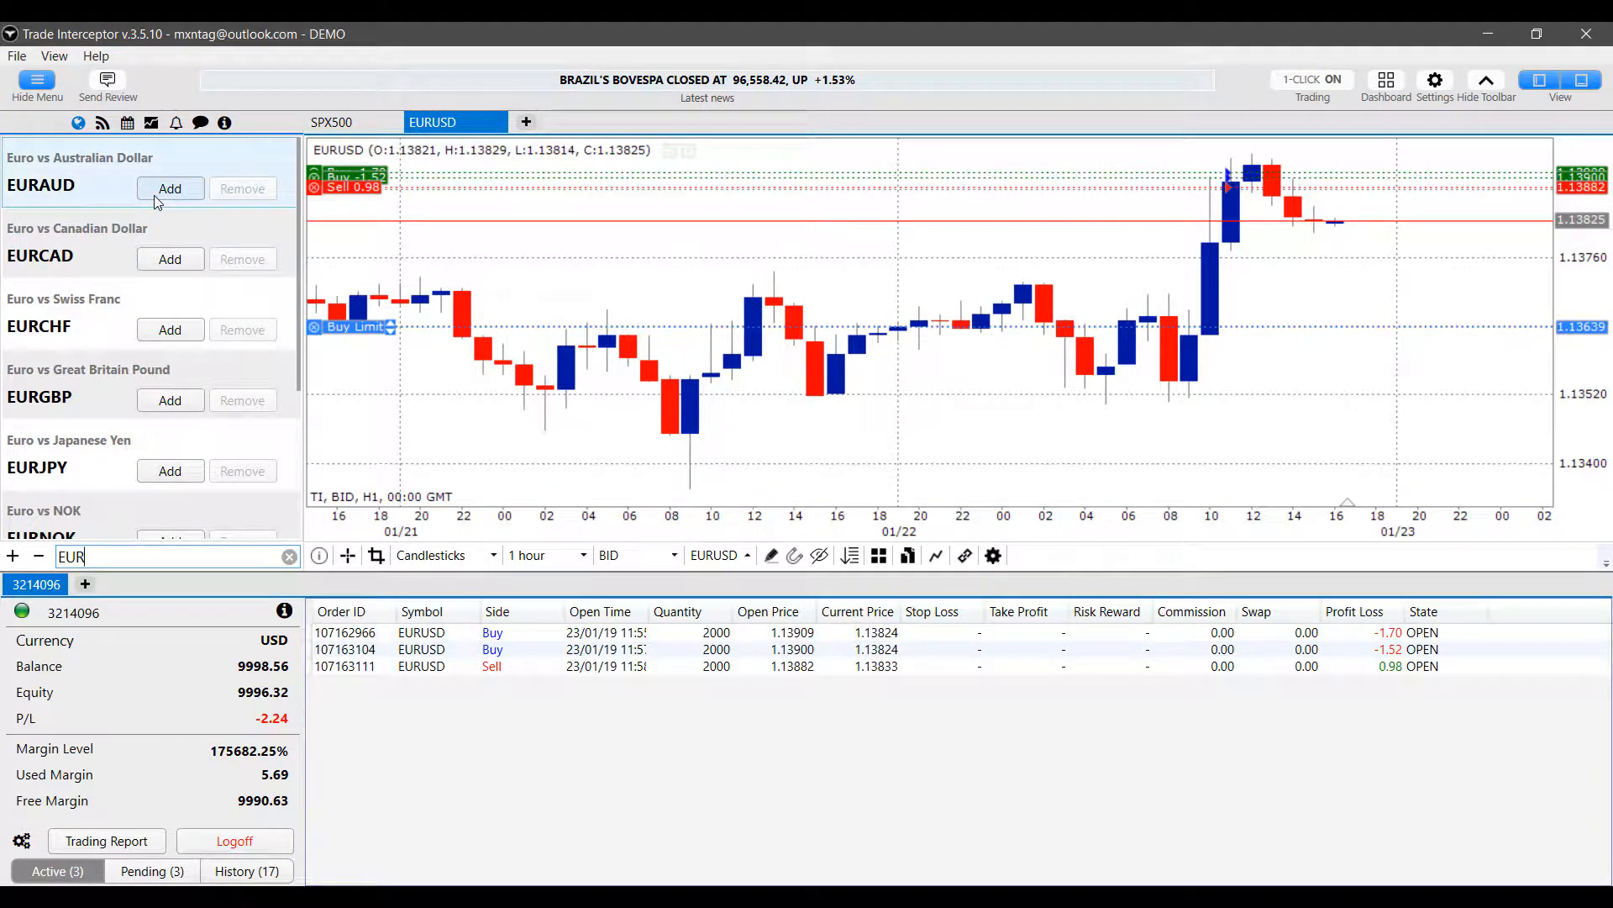
{"action": "left_click", "coordinate": [170, 188]}
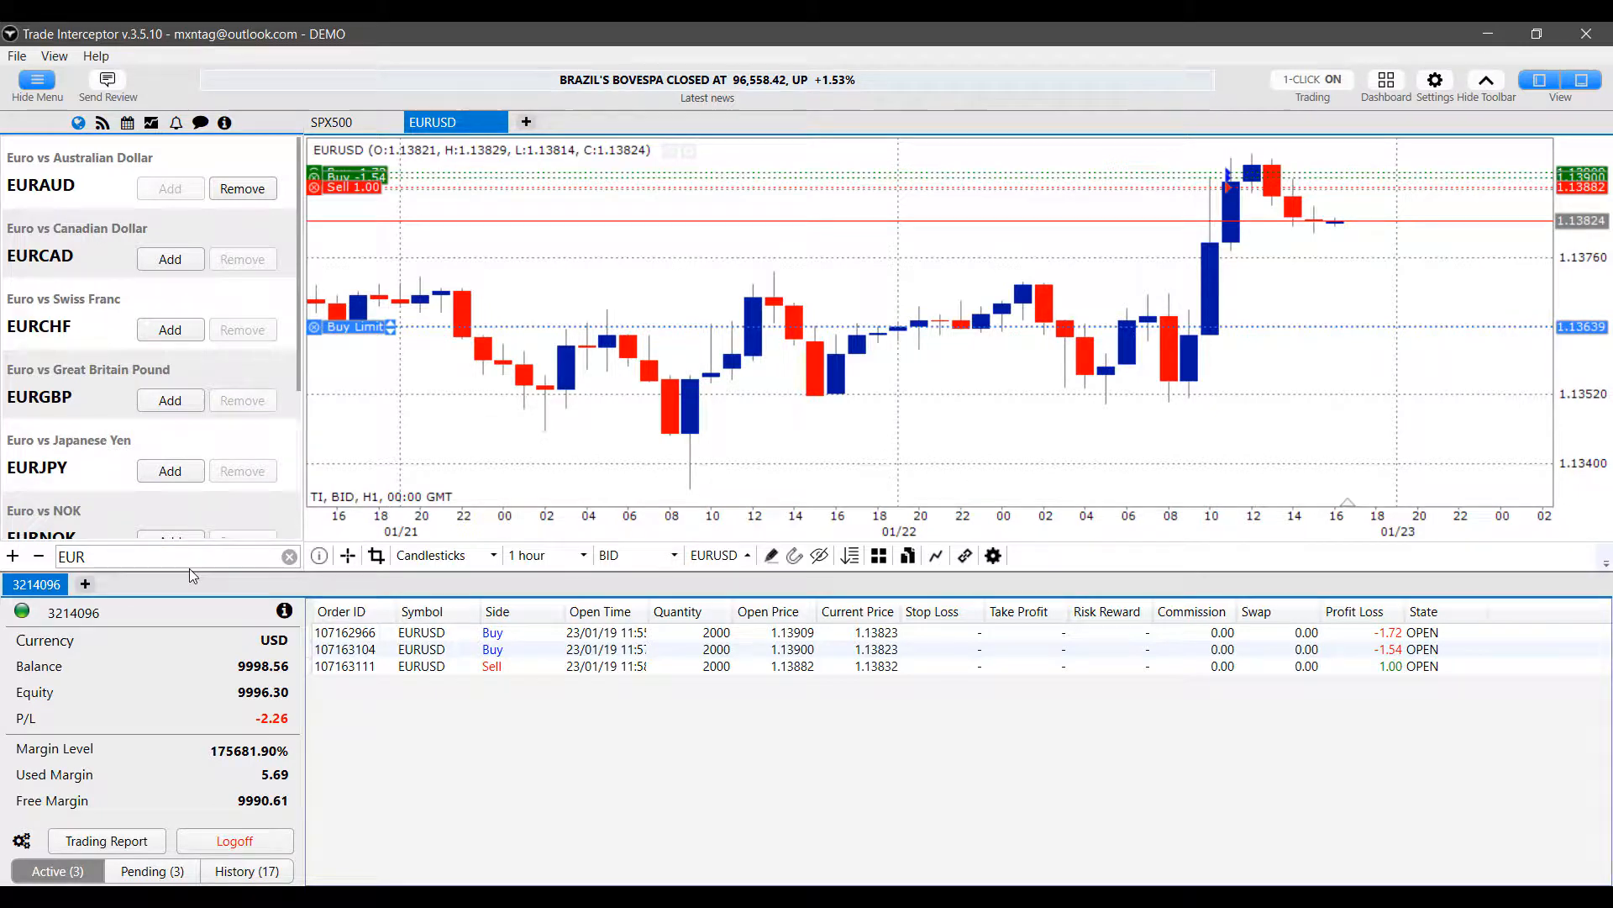
{"action": "left_click", "coordinate": [289, 557]}
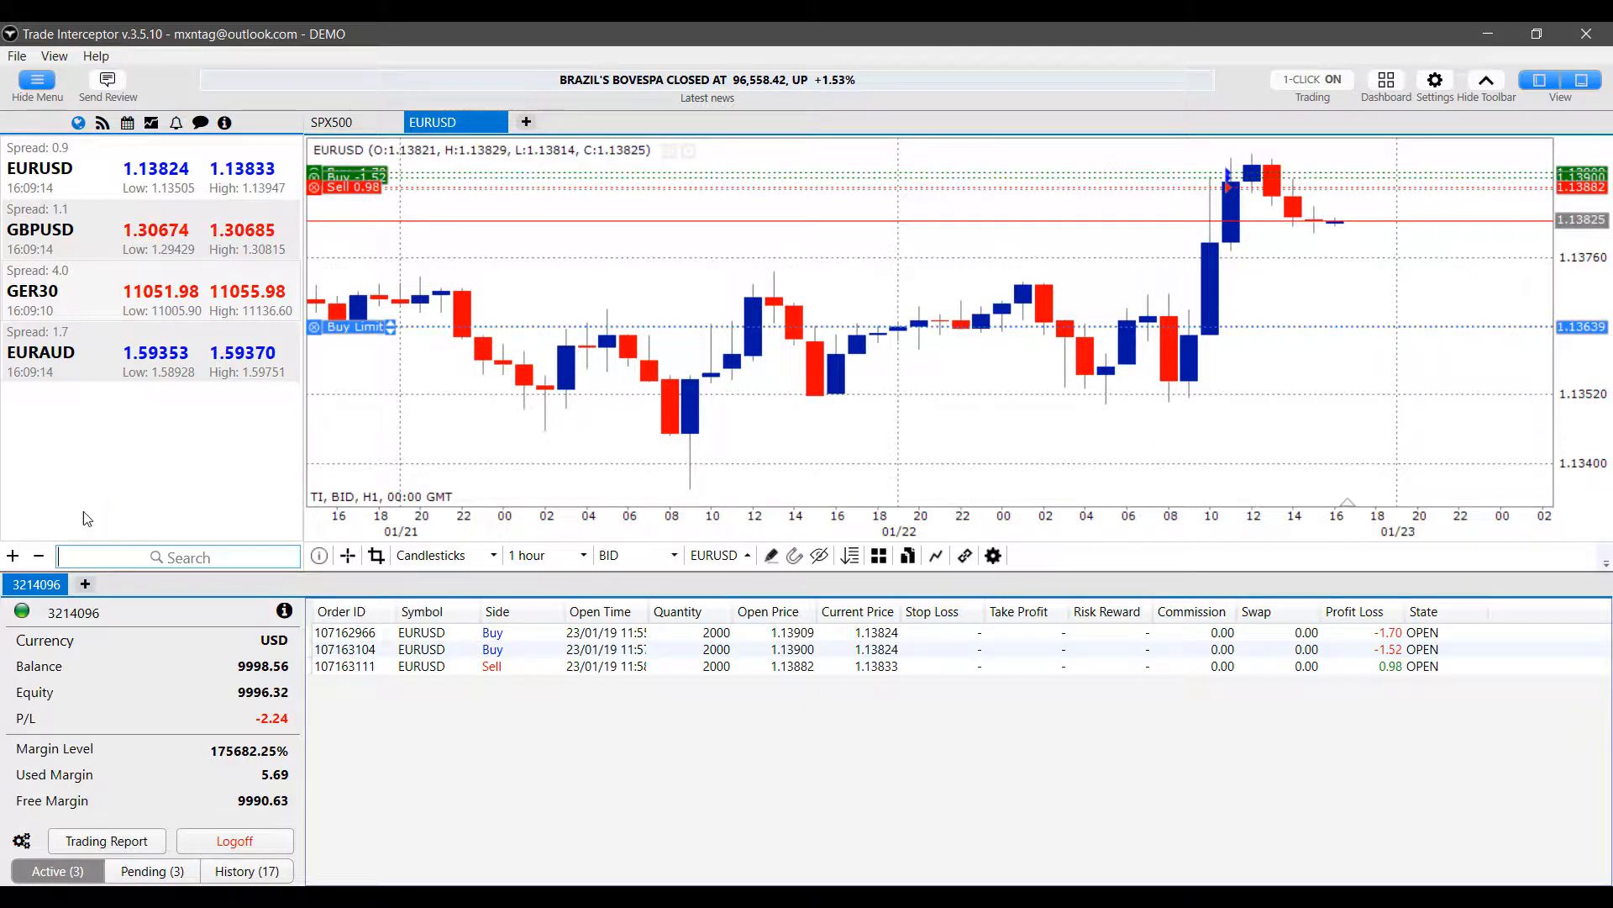
Step: Add BRENT and COPPER from the Commodities category of the instrument browser
{"action": "left_click", "coordinate": [13, 556]}
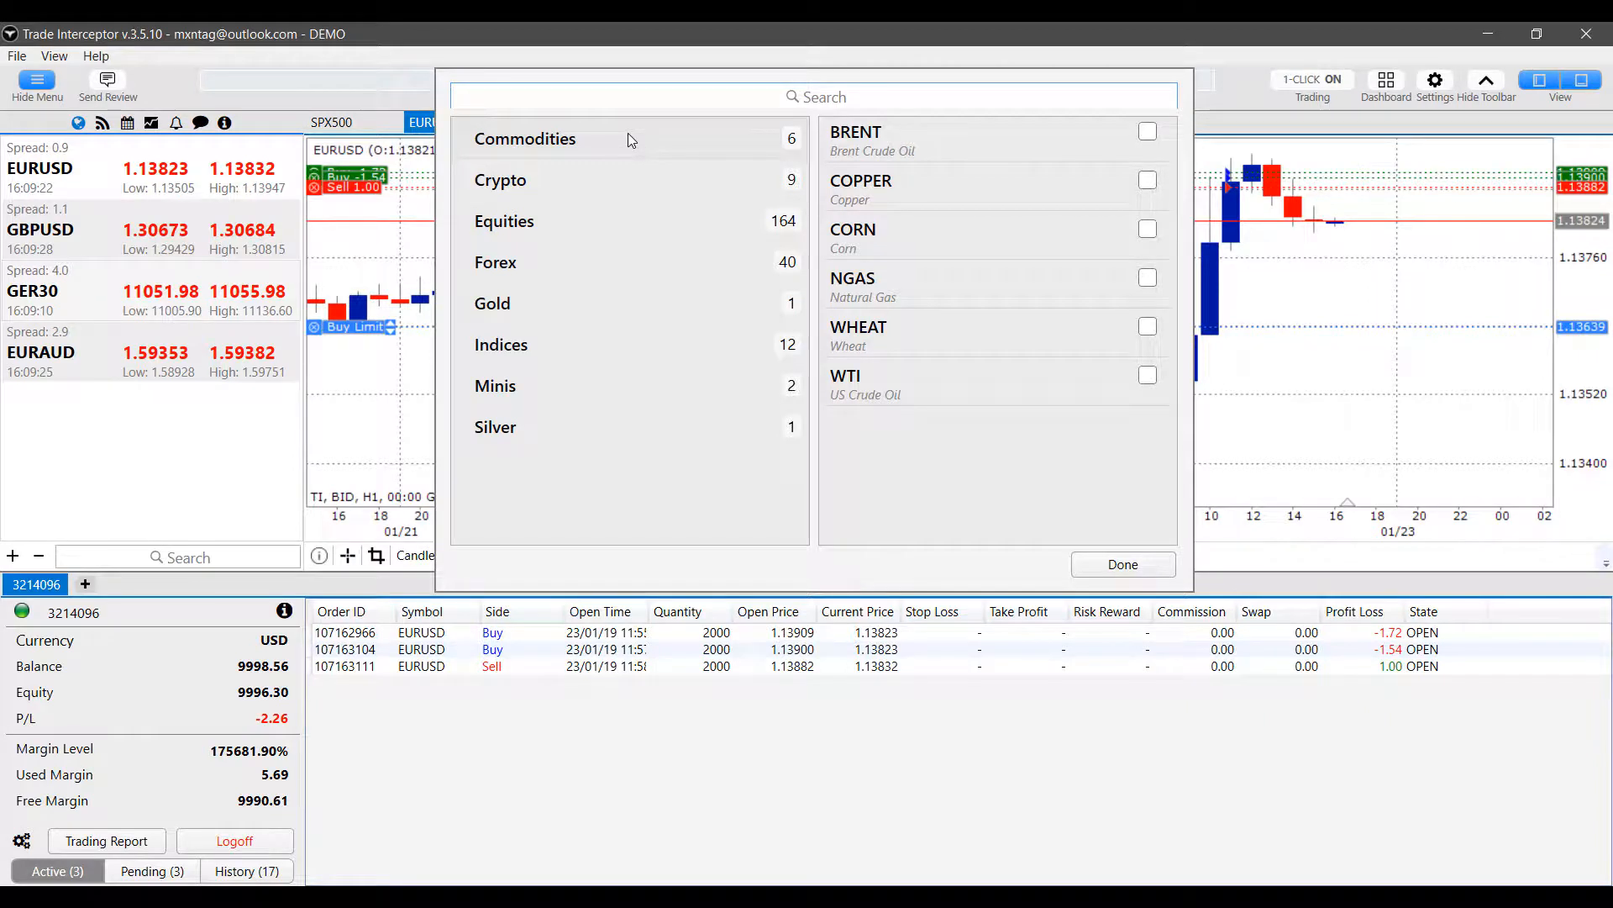
{"action": "mouse_move", "coordinate": [538, 134]}
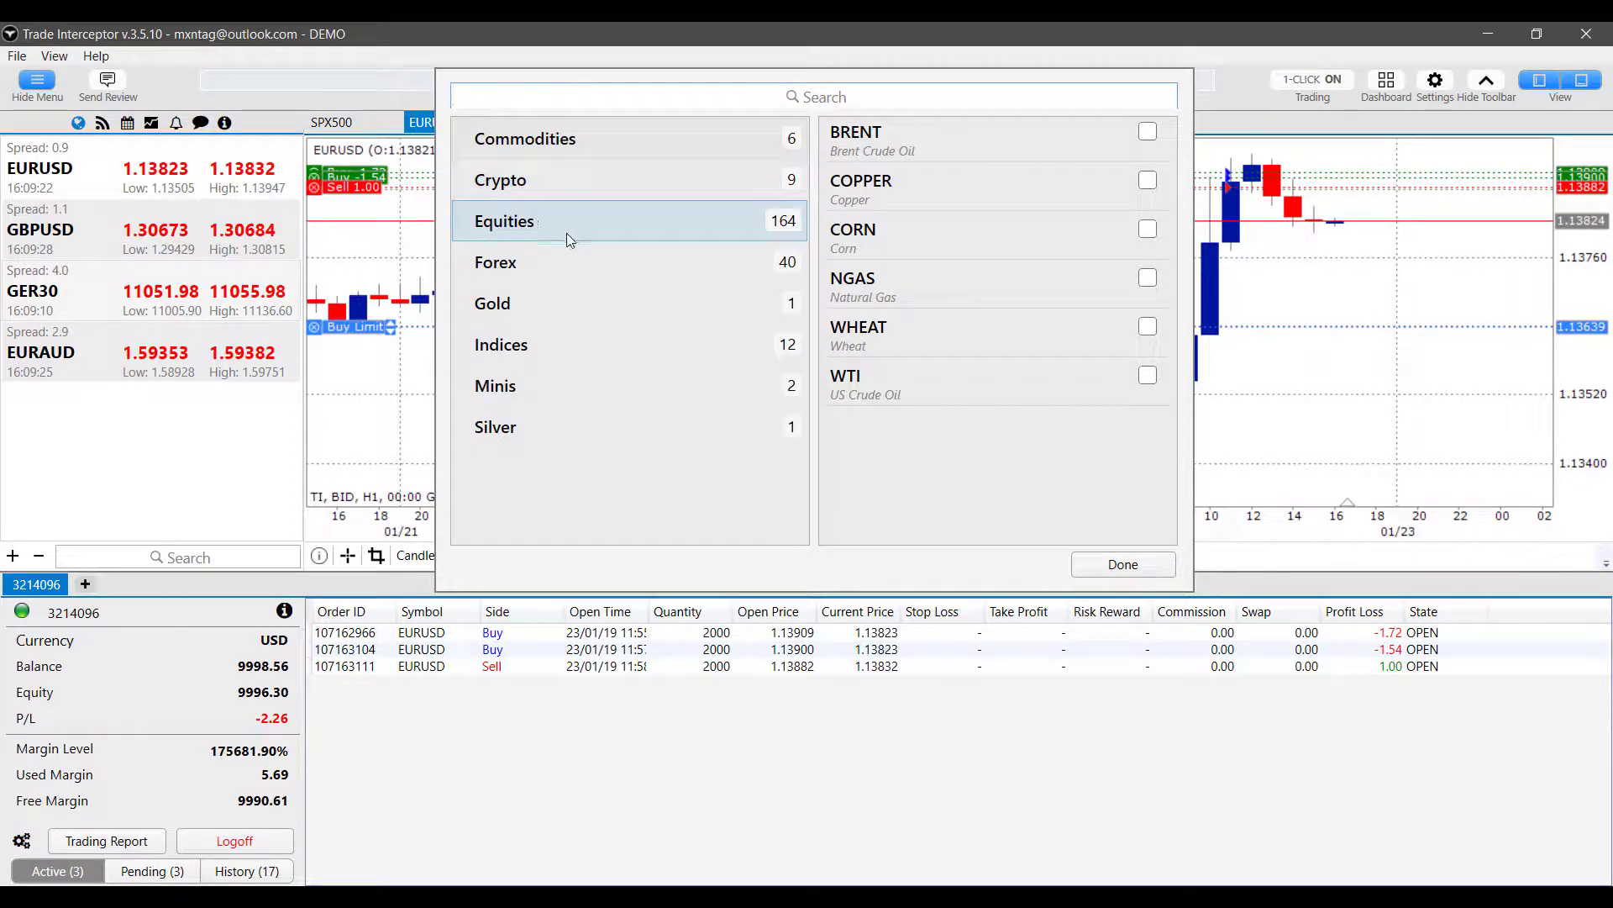
{"action": "mouse_move", "coordinate": [535, 478]}
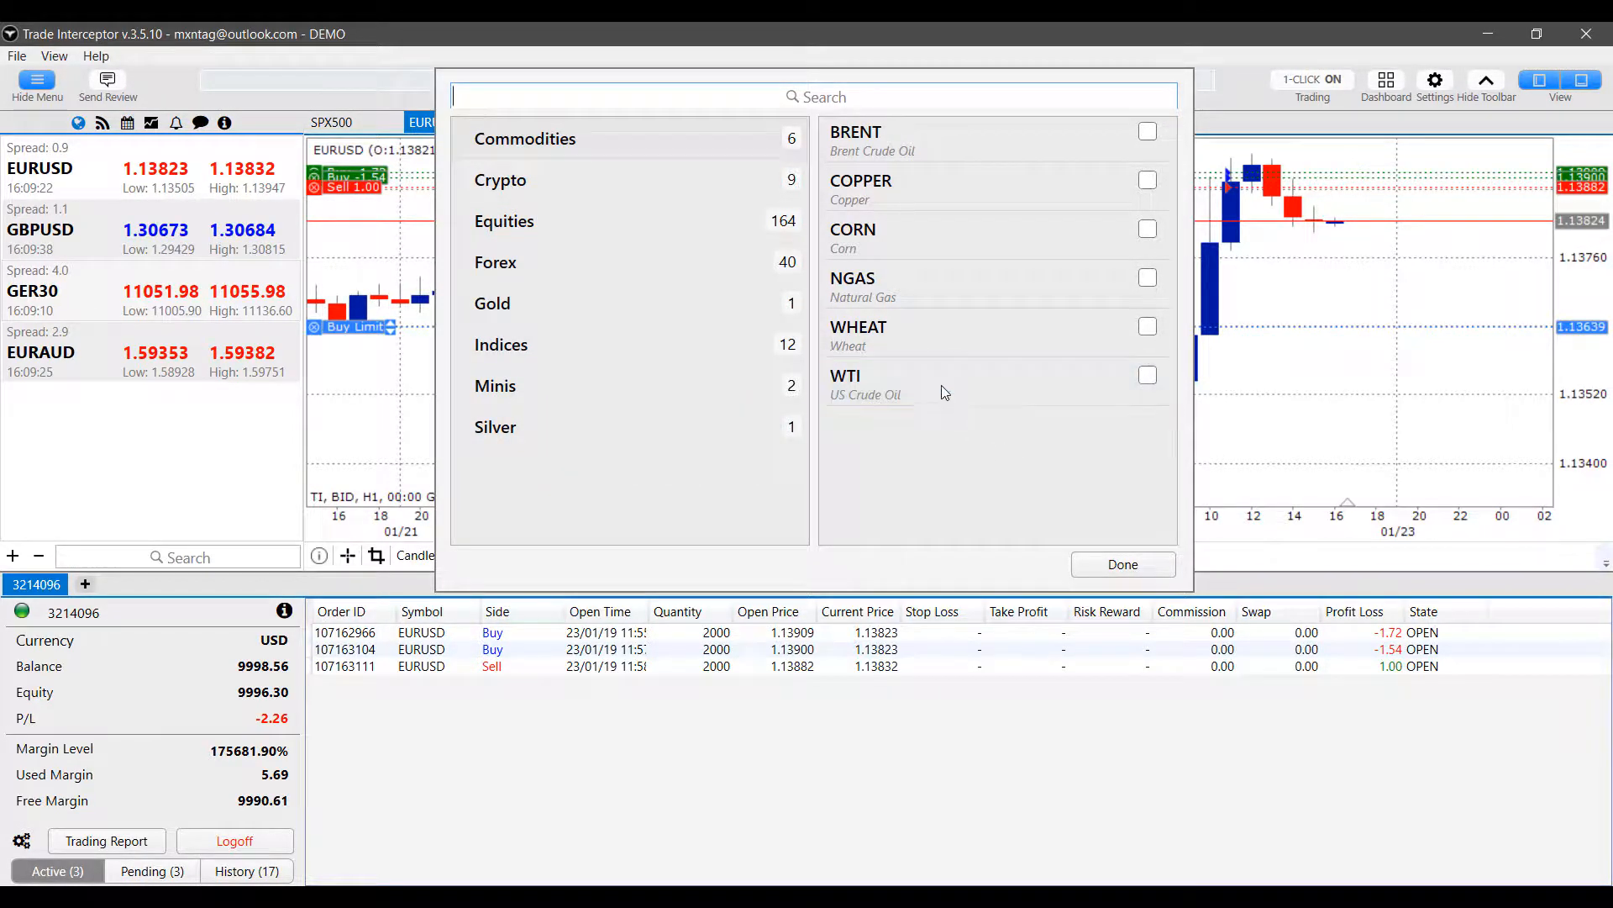
{"action": "mouse_move", "coordinate": [1094, 141]}
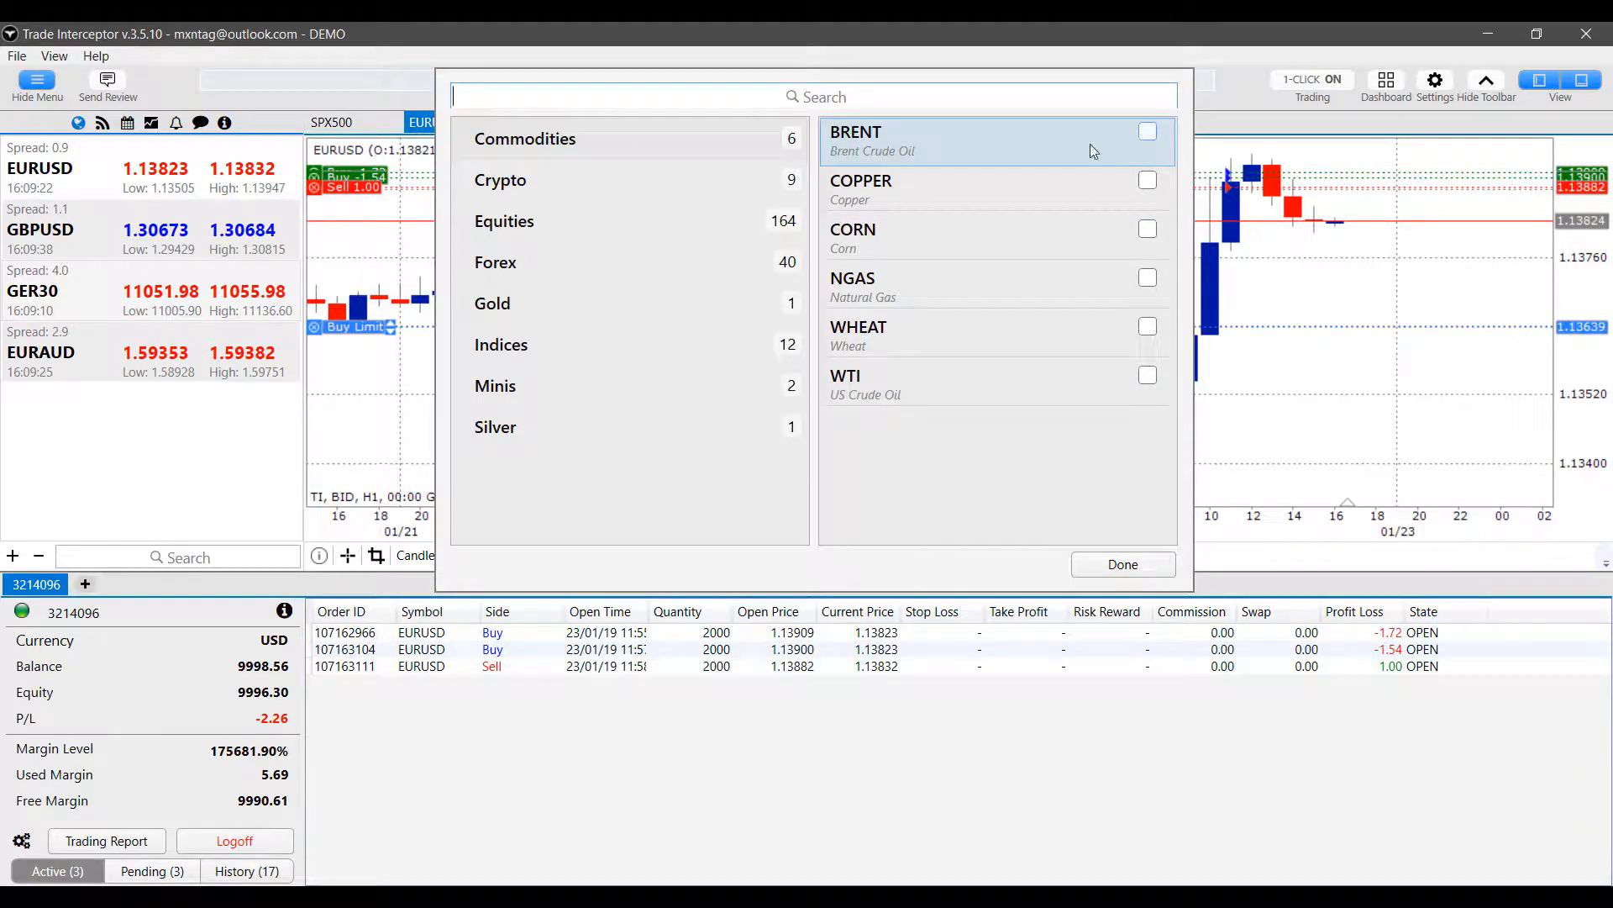
{"action": "mouse_move", "coordinate": [618, 143]}
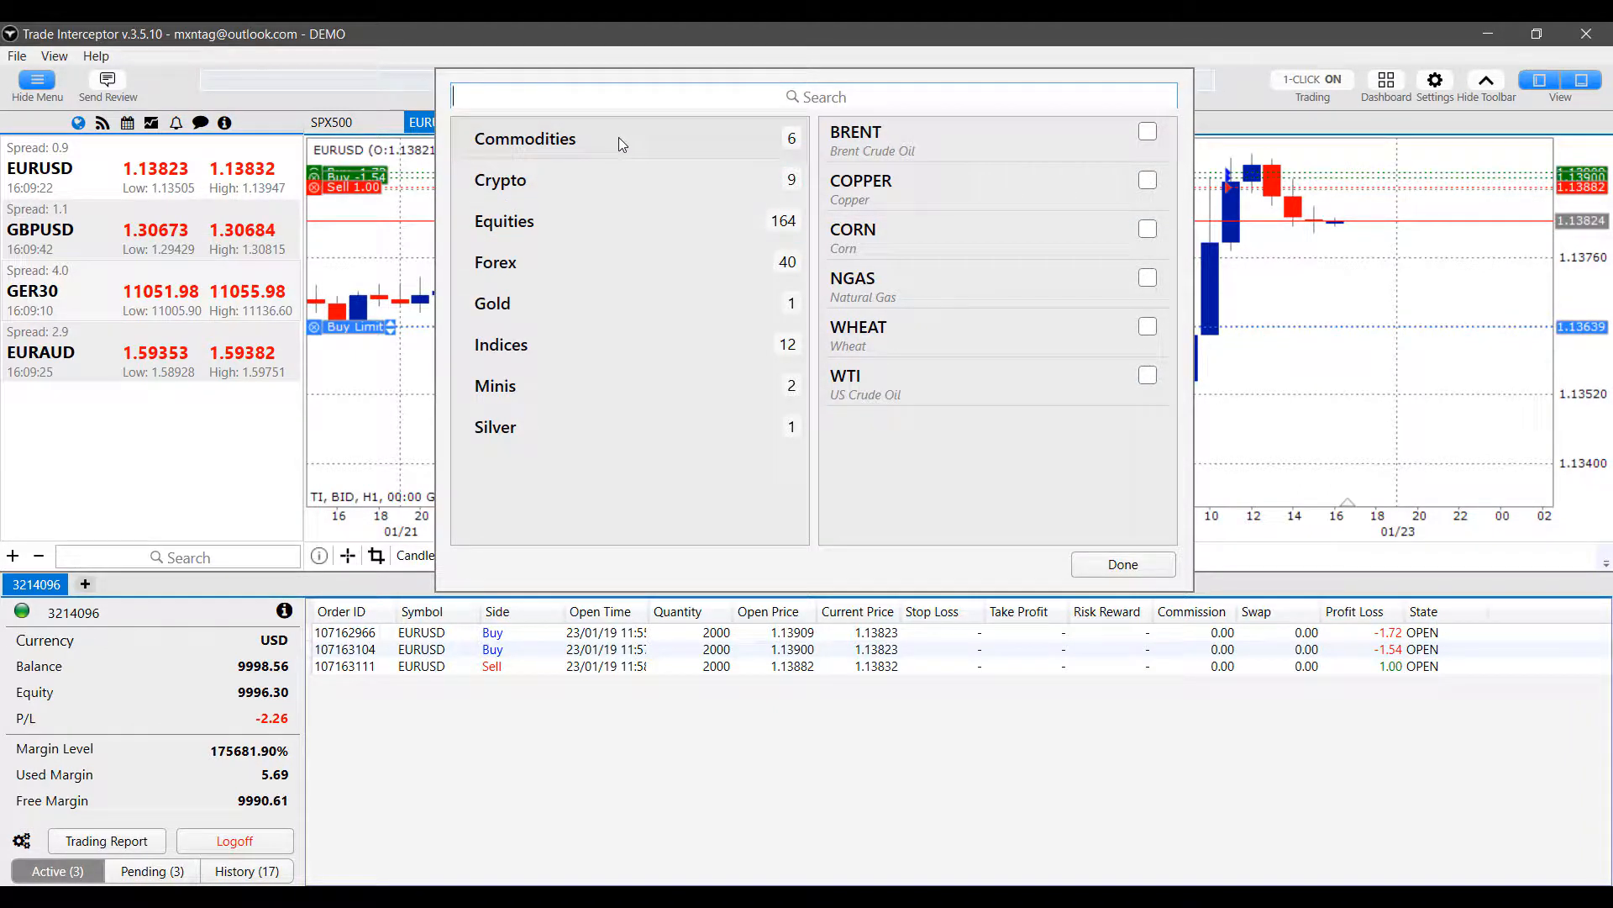
{"action": "left_click", "coordinate": [524, 138]}
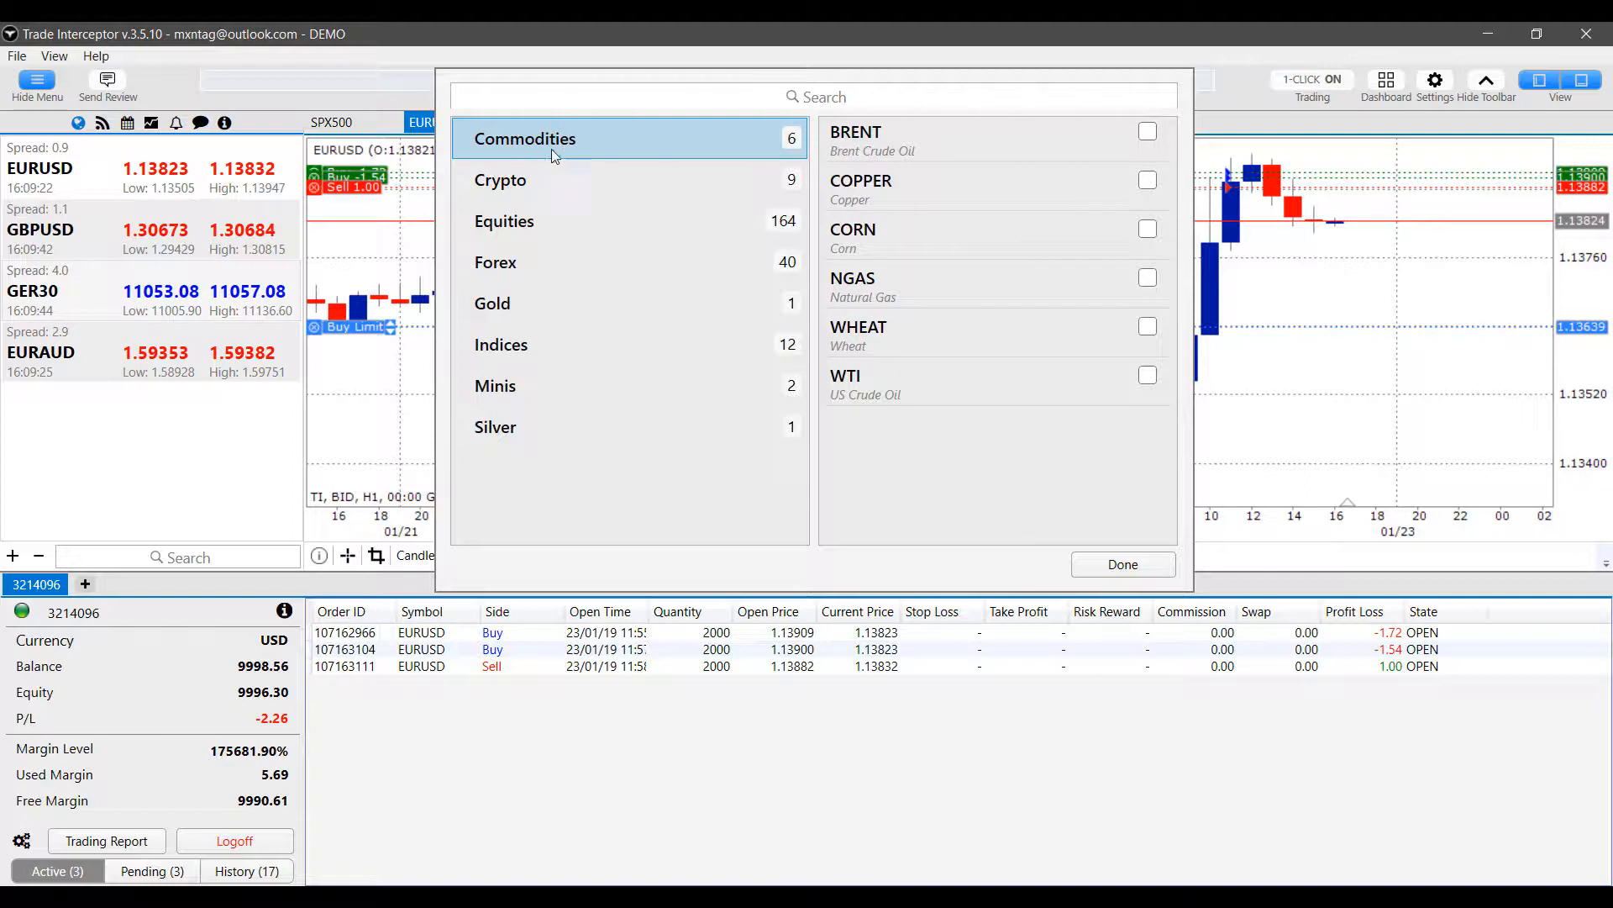
{"action": "mouse_move", "coordinate": [1129, 142]}
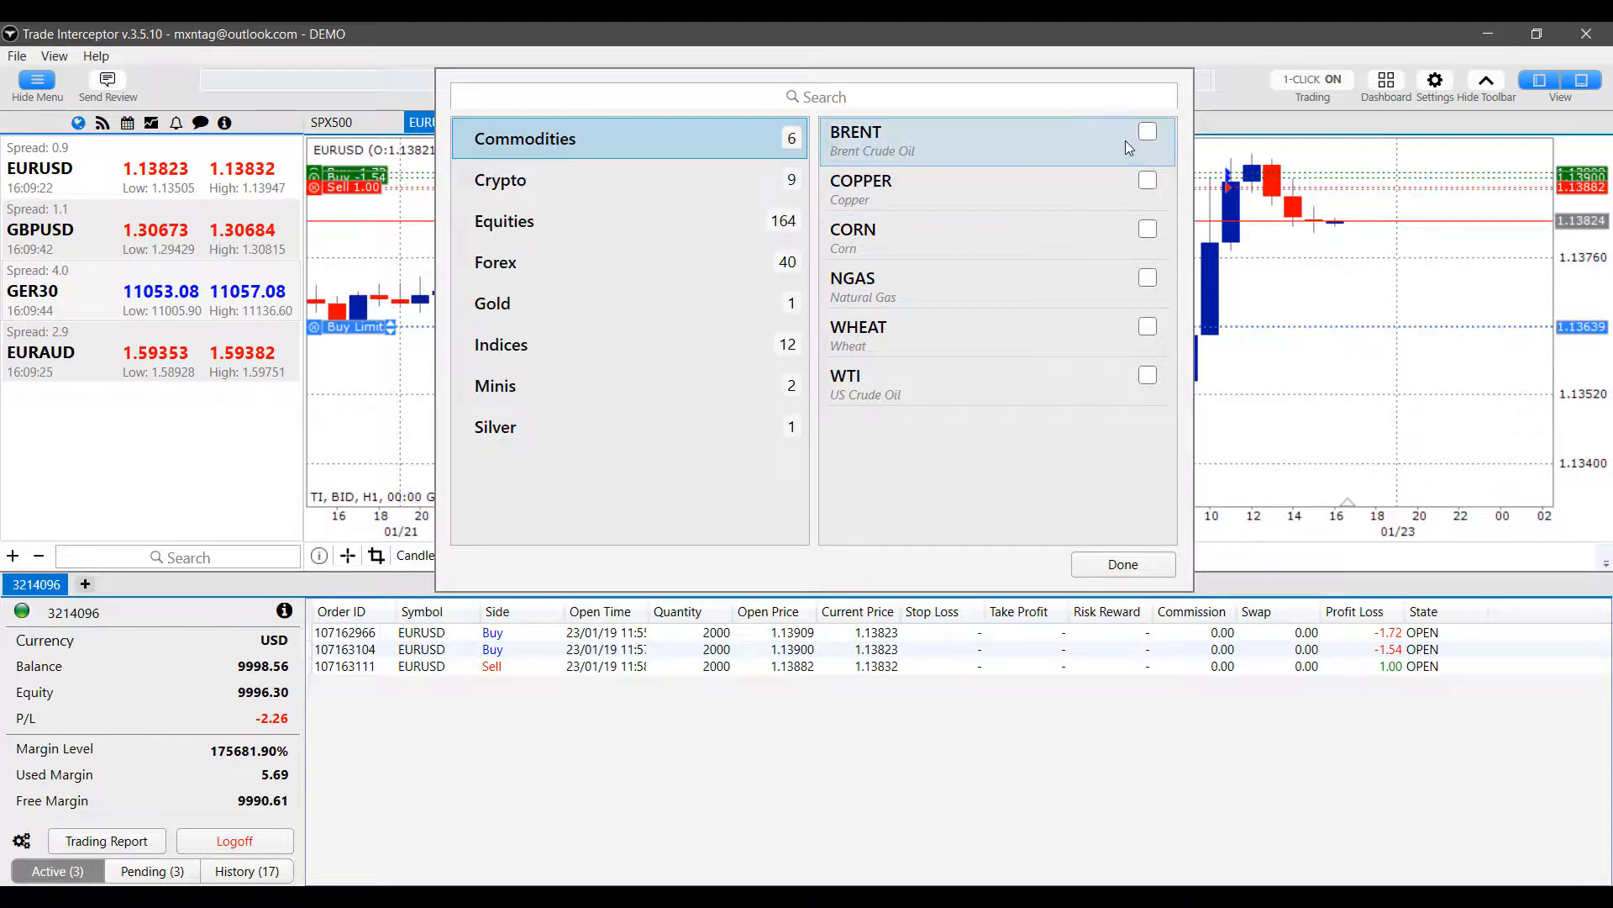
{"action": "left_click", "coordinate": [1146, 132]}
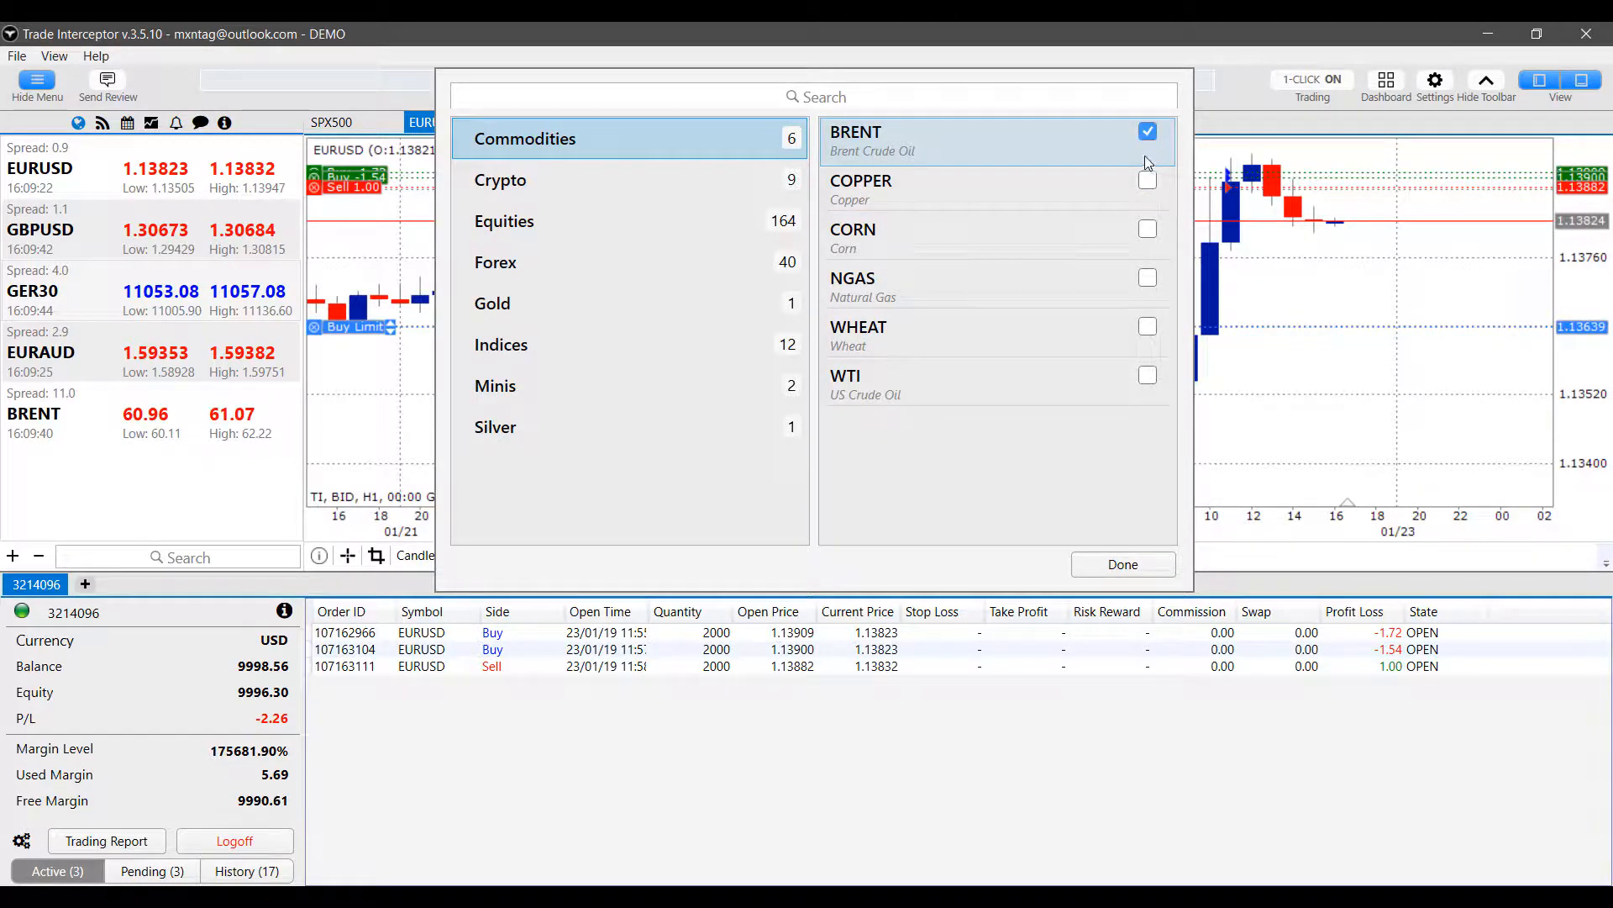
{"action": "left_click", "coordinate": [1146, 179]}
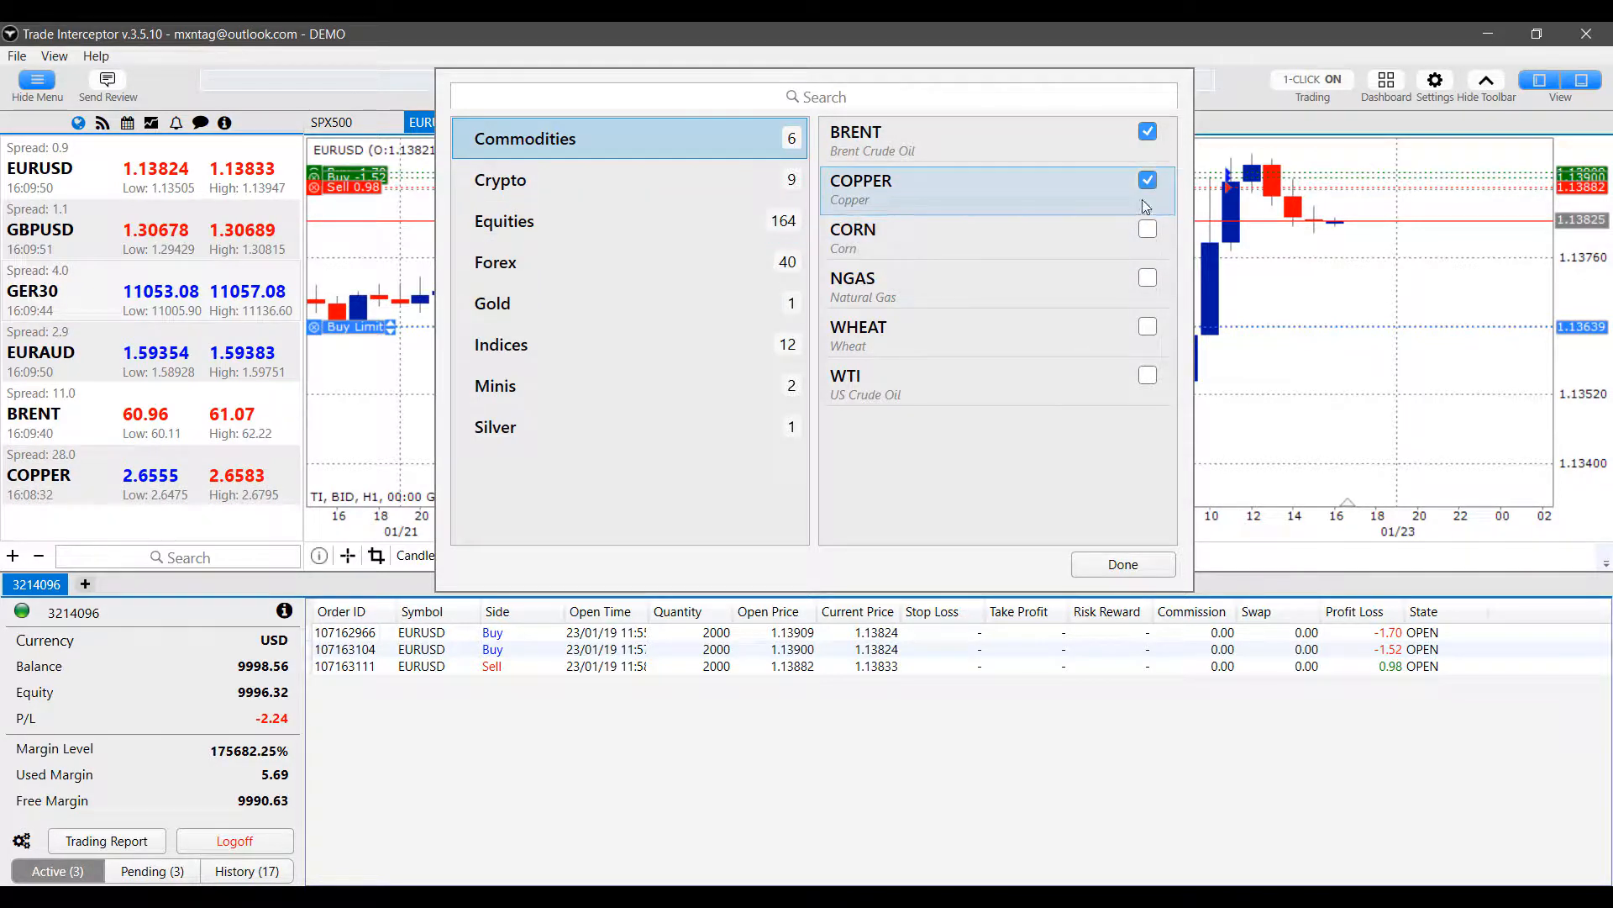
{"action": "left_click", "coordinate": [504, 220]}
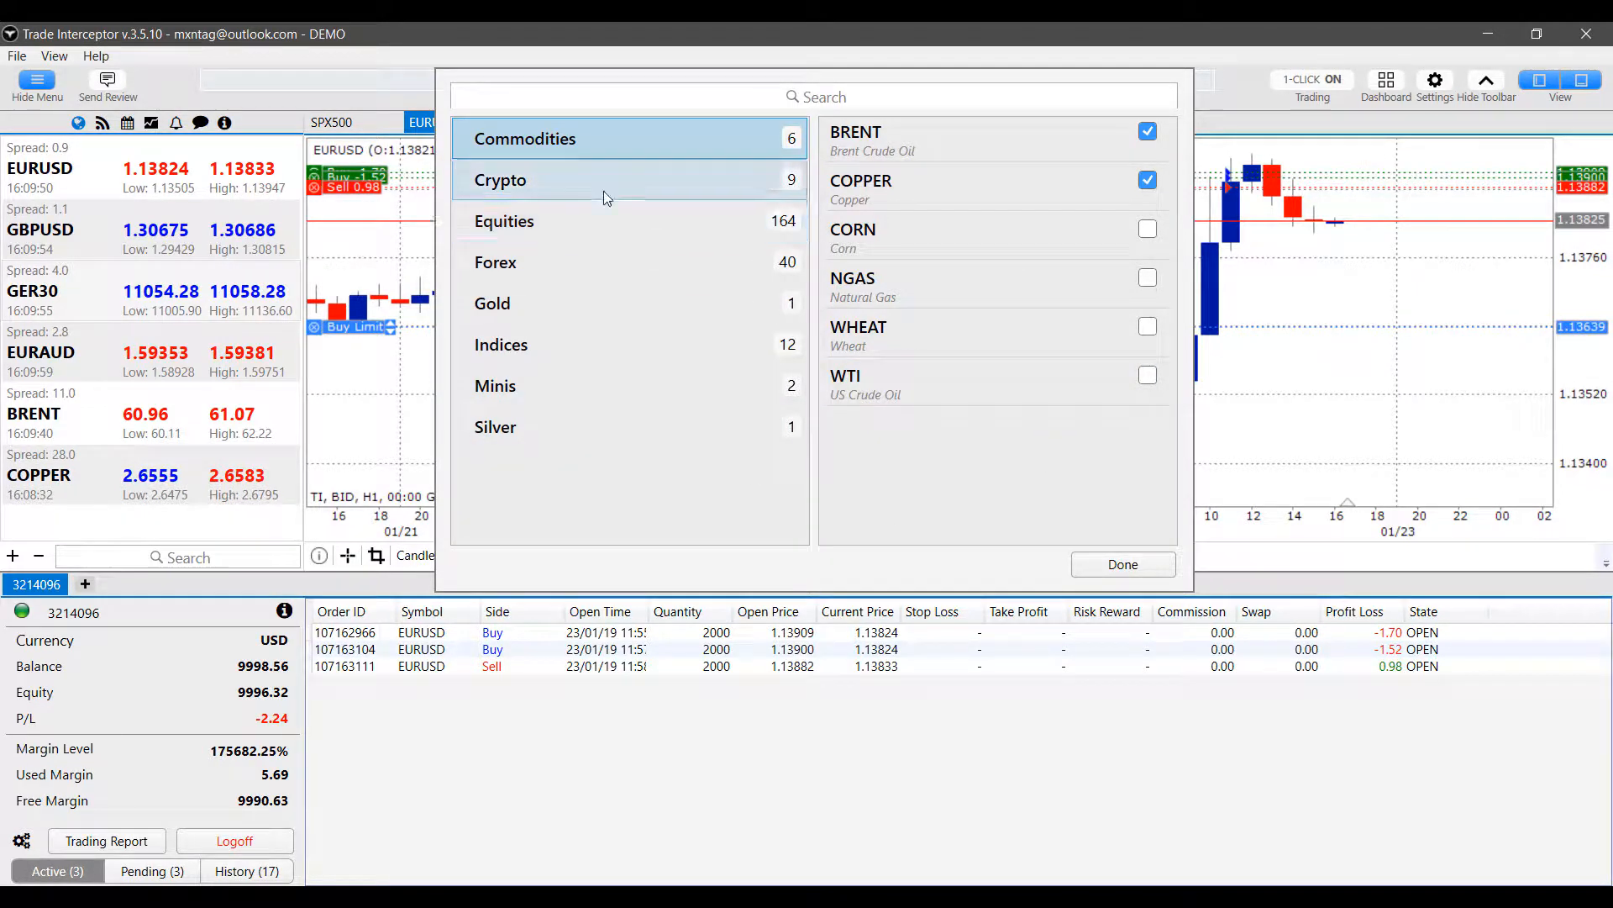
Step: Tick BTCUSD and BTCUSDmini under the Crypto category and confirm with Done
{"action": "left_click", "coordinate": [500, 179]}
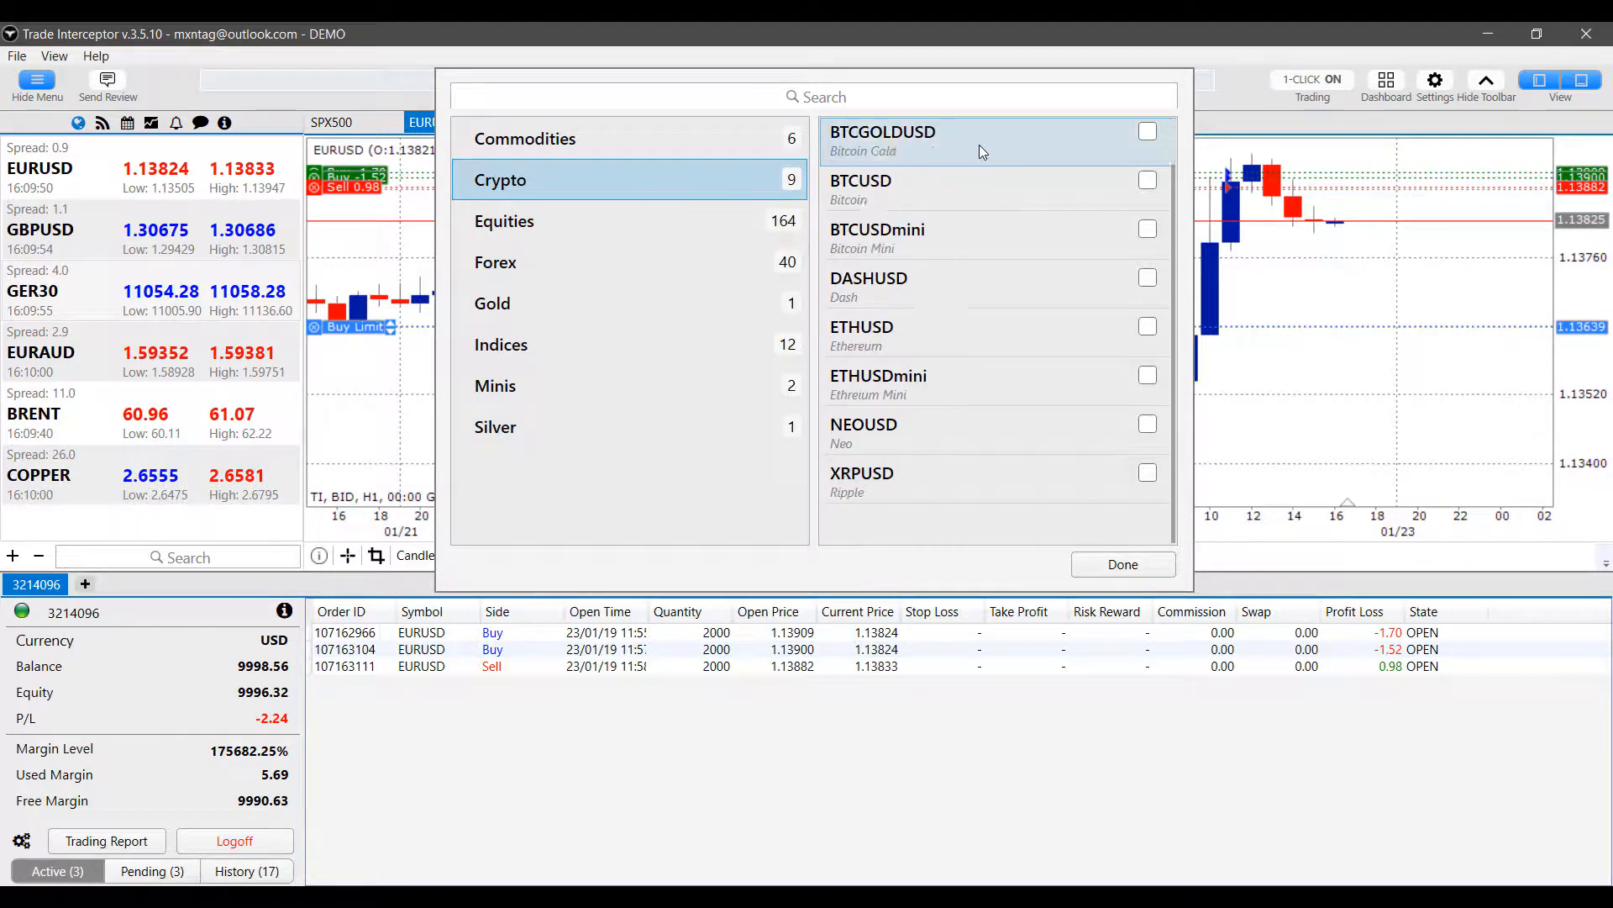
{"action": "scroll", "scroll_direction": "up", "scroll_amount": 3}
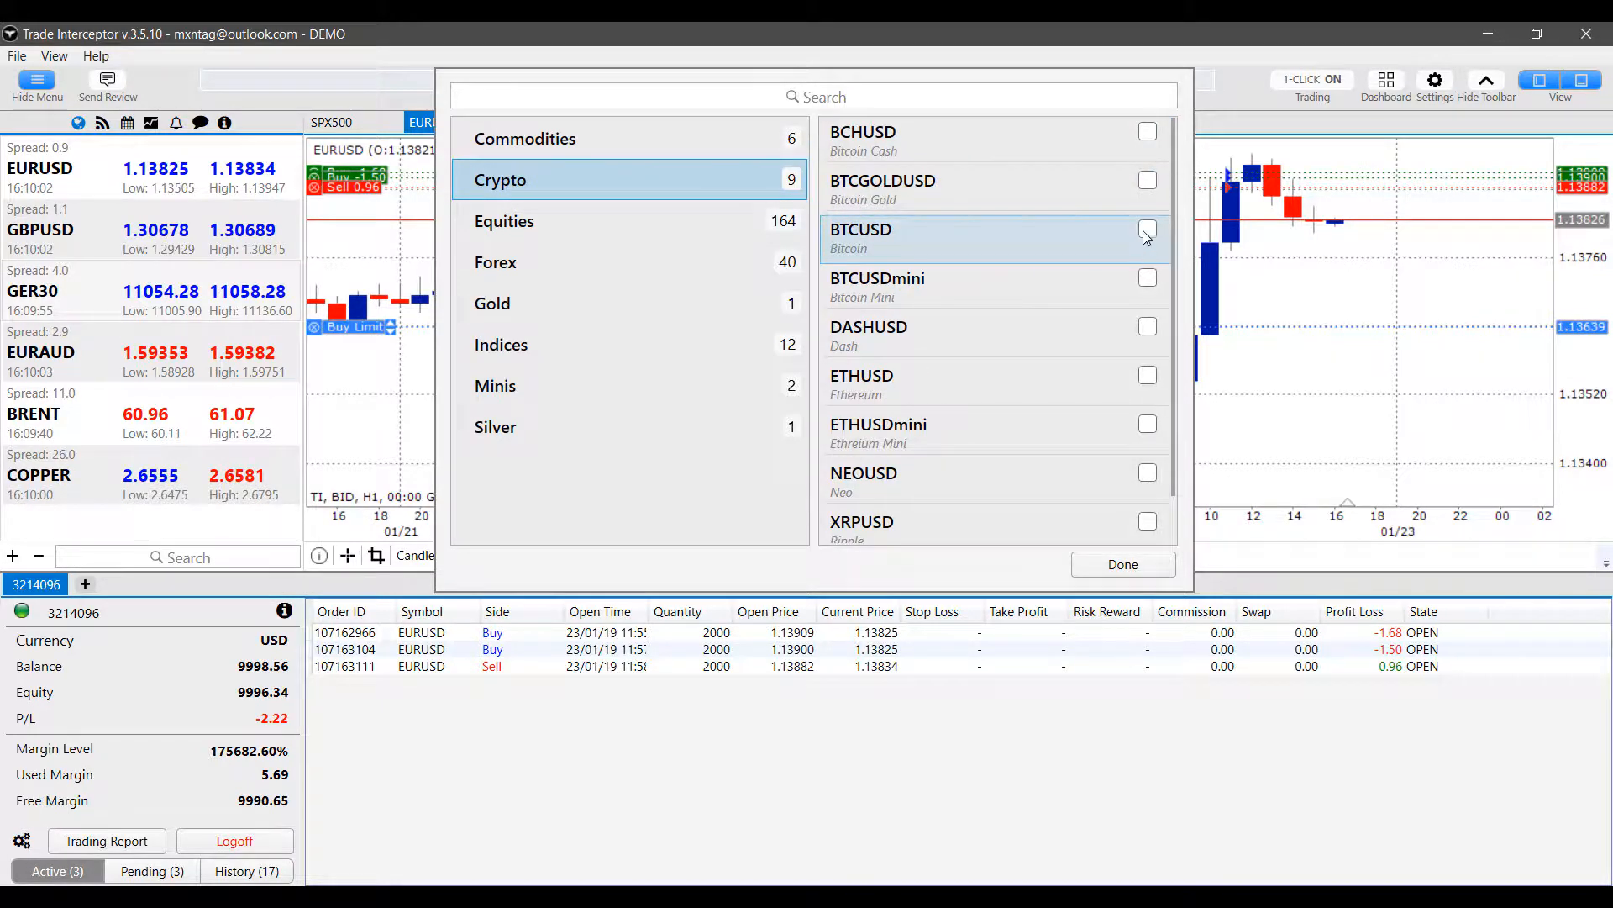
{"action": "left_click", "coordinate": [1146, 228]}
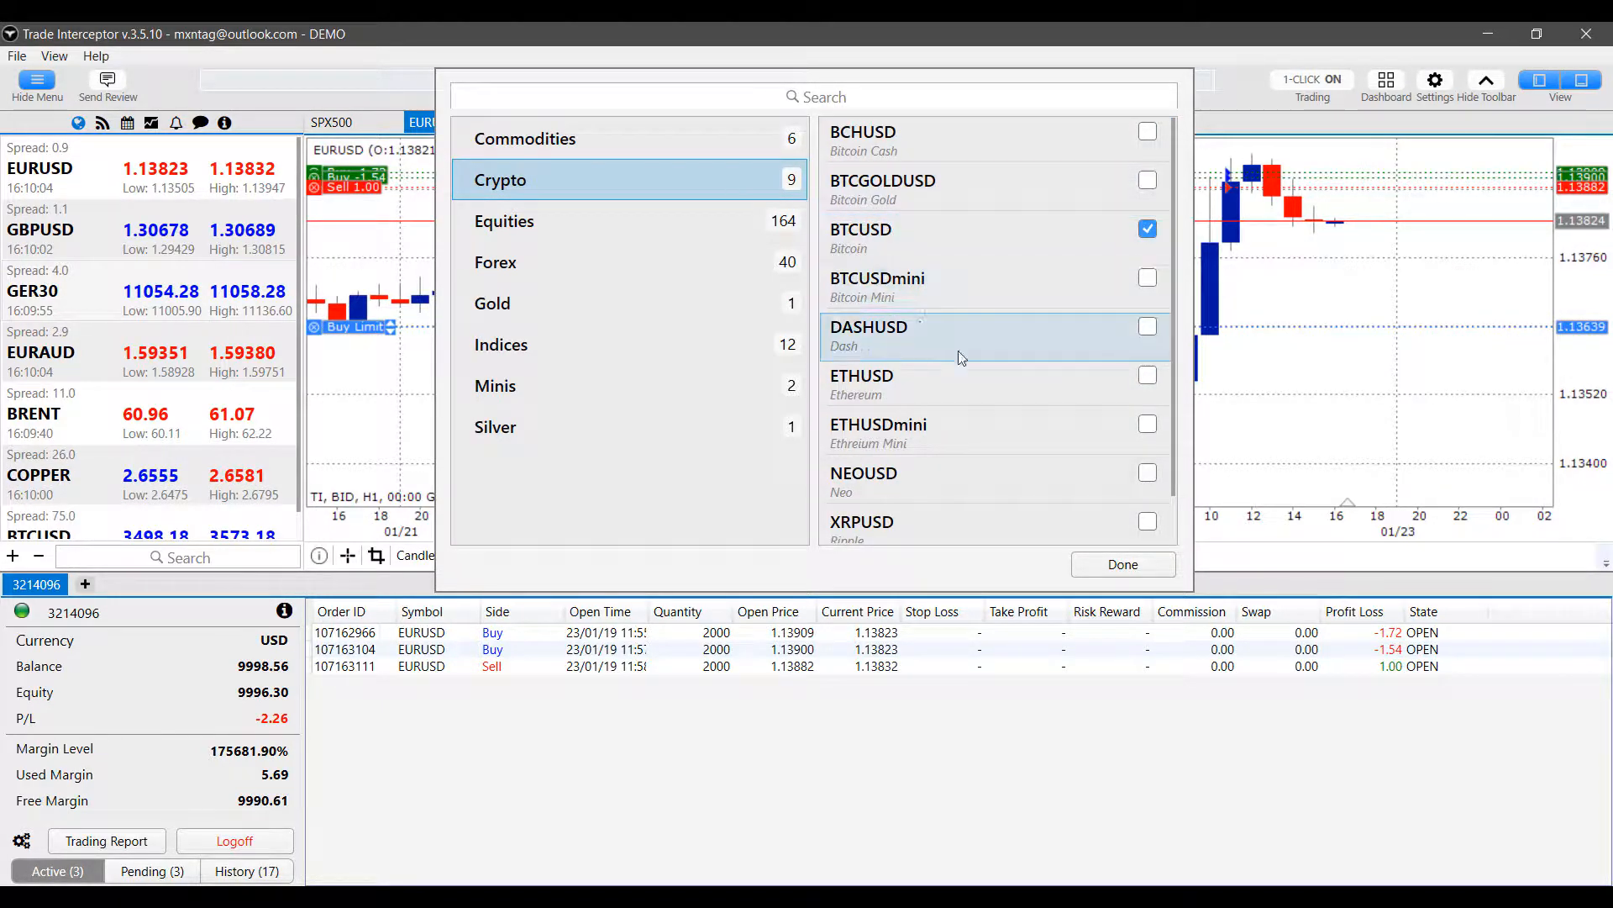
{"action": "left_click", "coordinate": [1146, 279]}
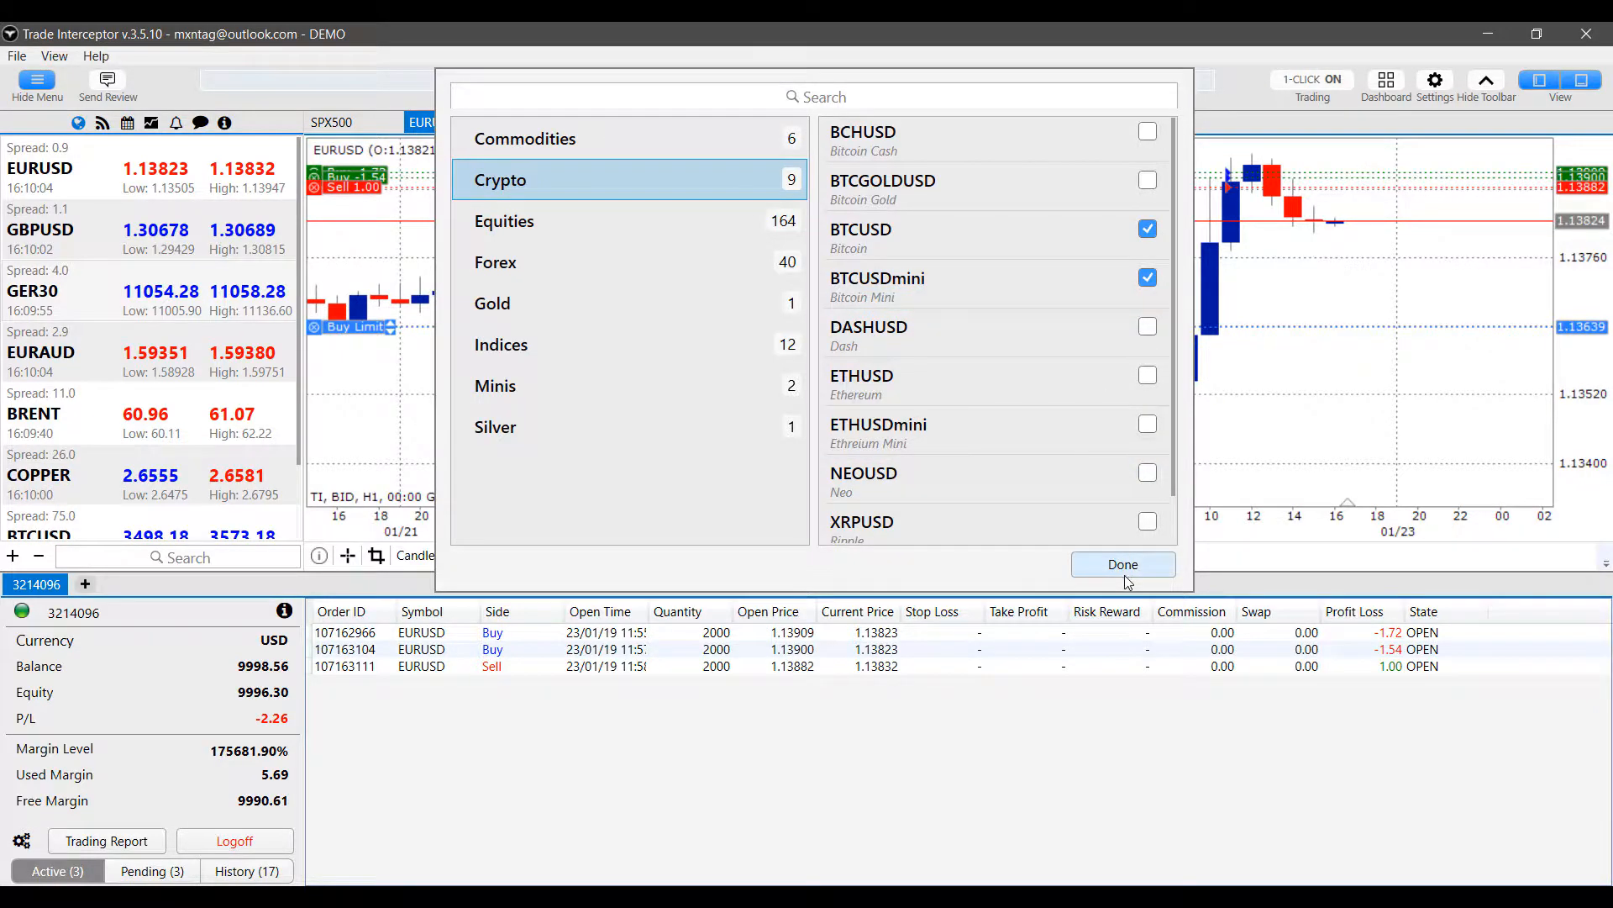
{"action": "left_click", "coordinate": [1123, 564]}
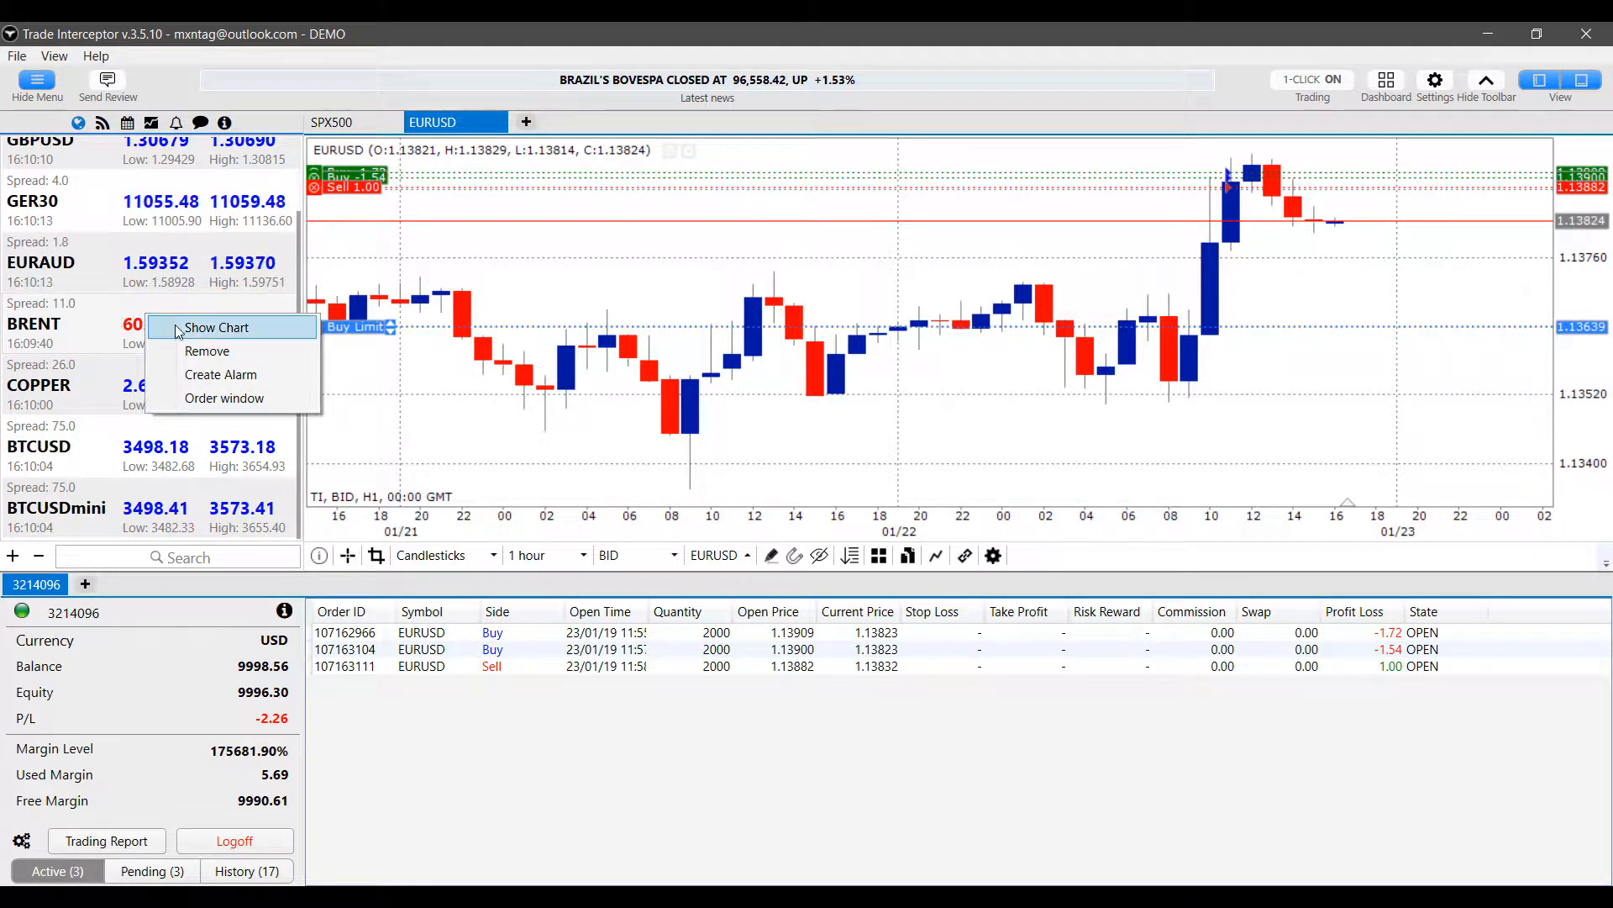
Step: Open a BRENT chart from the watch list, then close its tab
{"action": "left_click", "coordinate": [216, 327]}
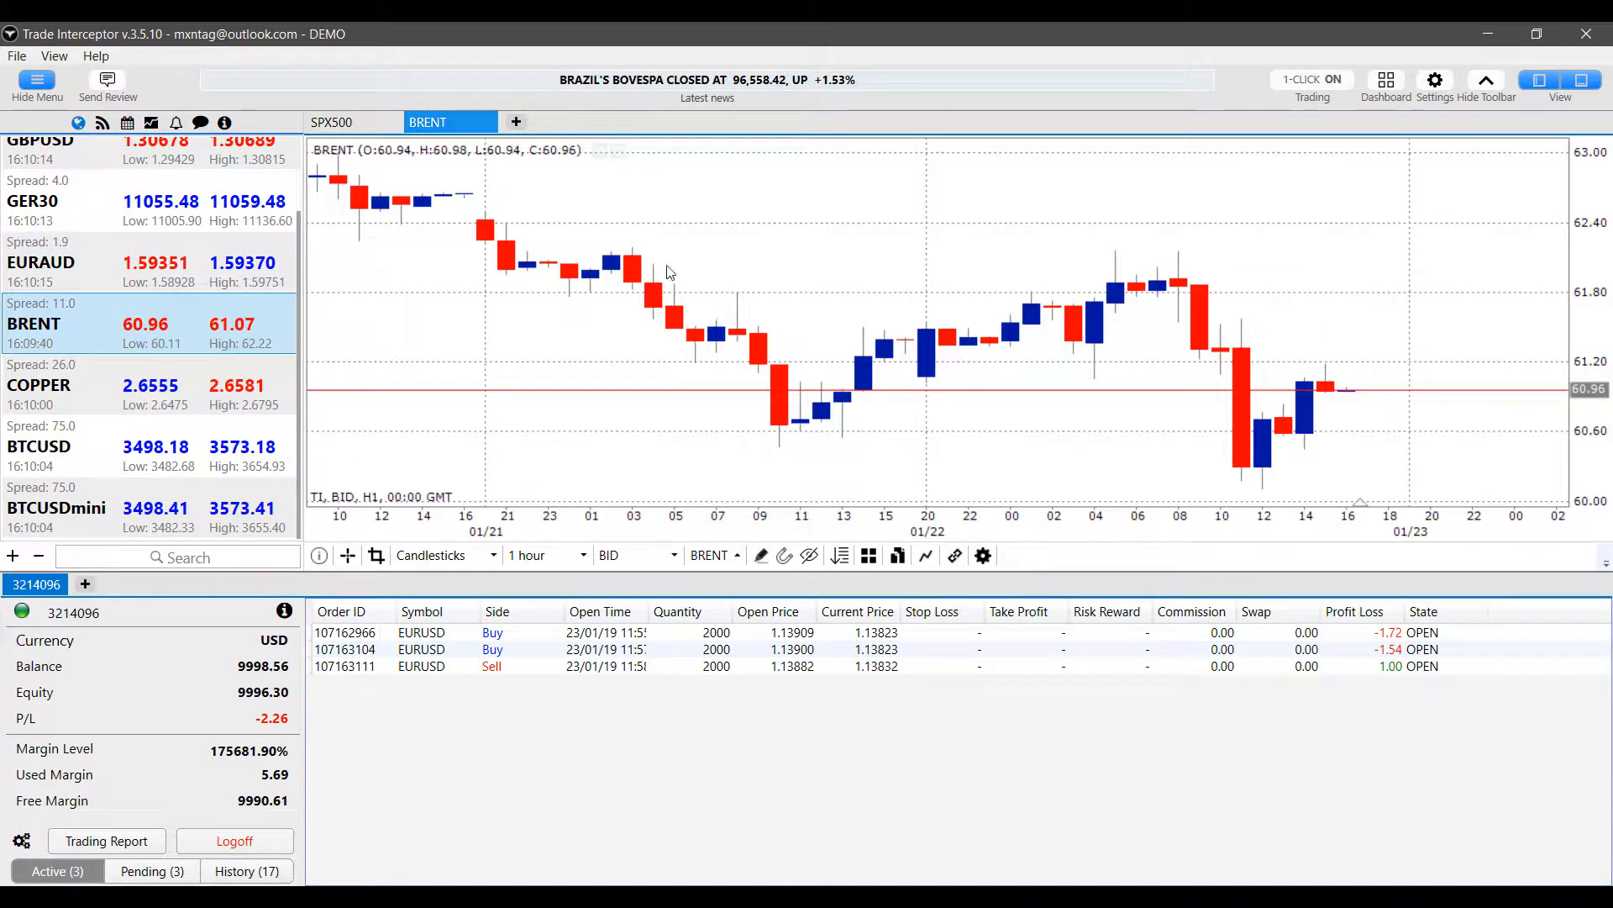
{"action": "mouse_move", "coordinate": [483, 121]}
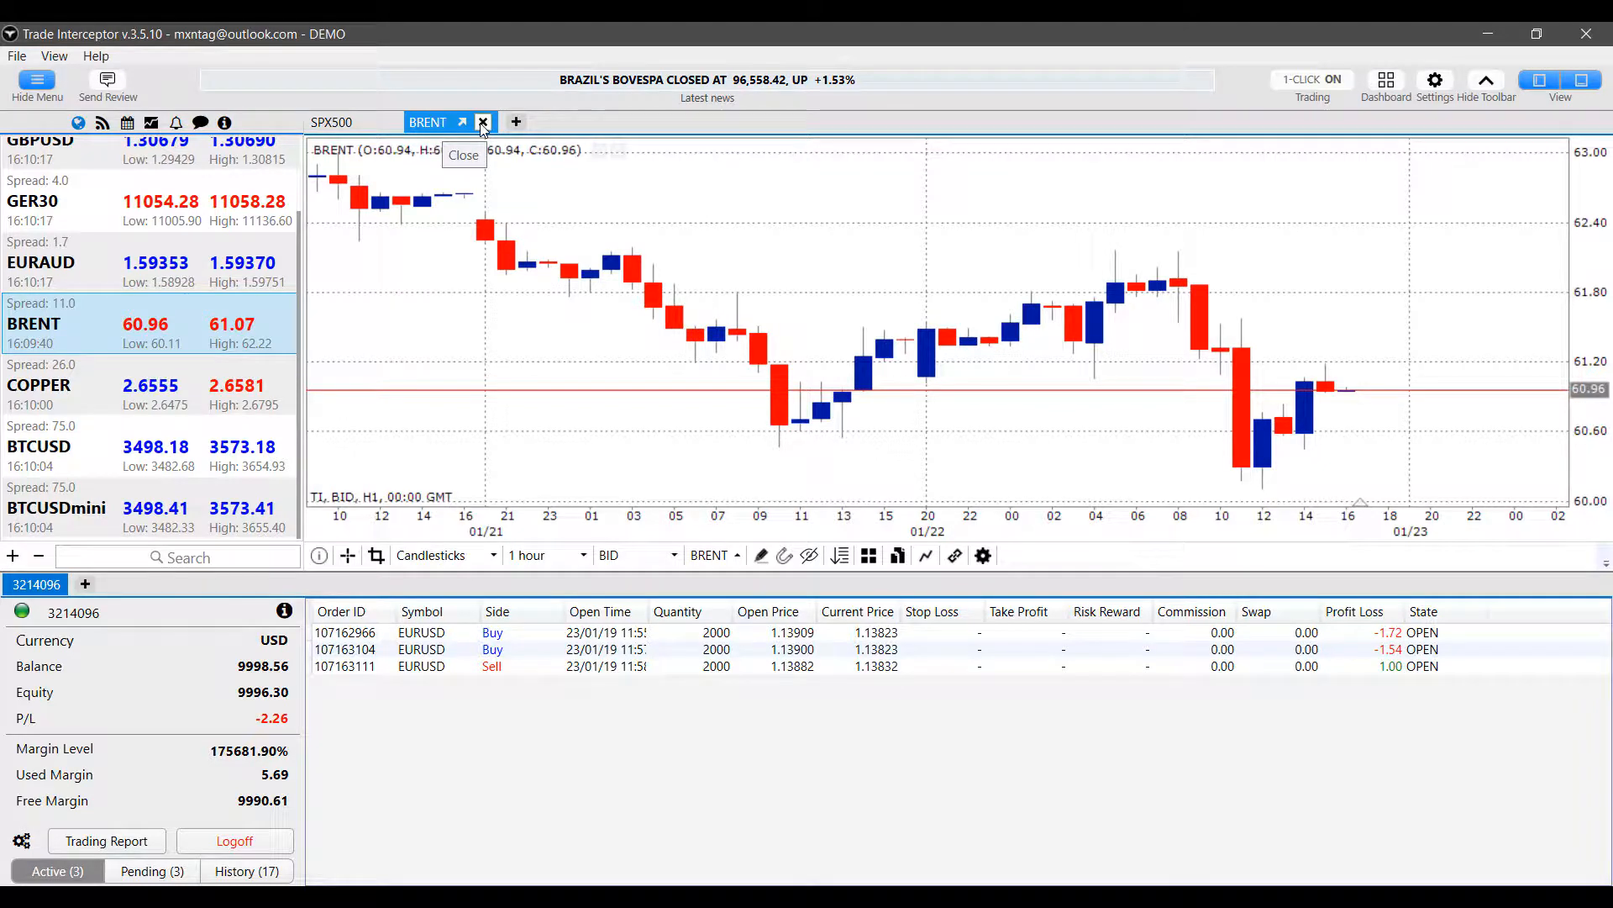
{"action": "left_click", "coordinate": [482, 121]}
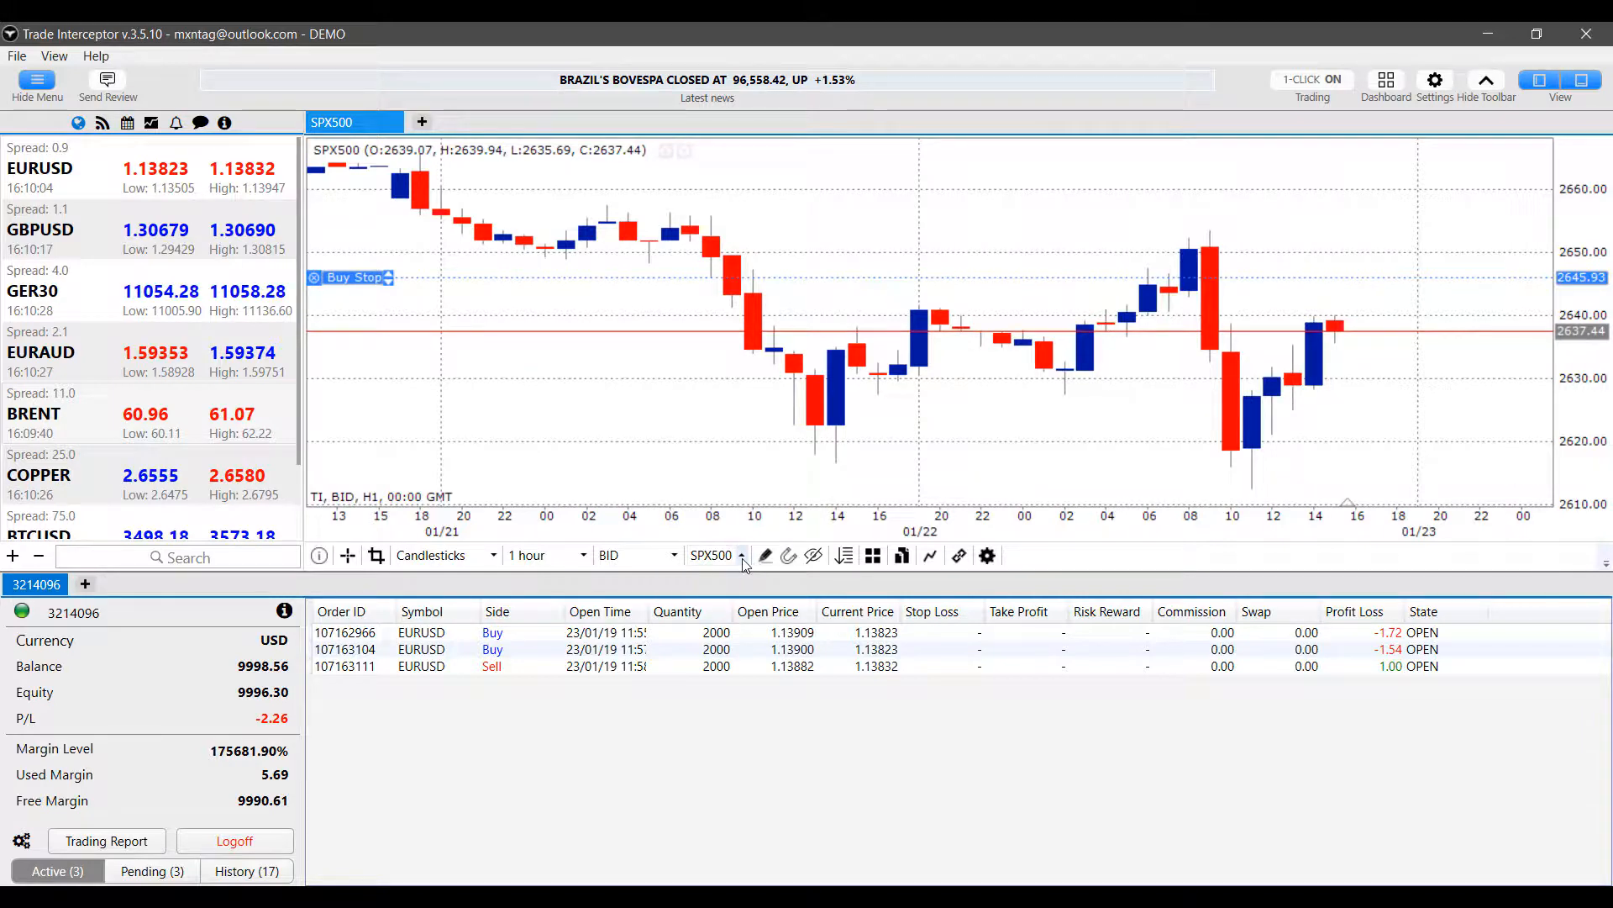
{"action": "mouse_move", "coordinate": [741, 560]}
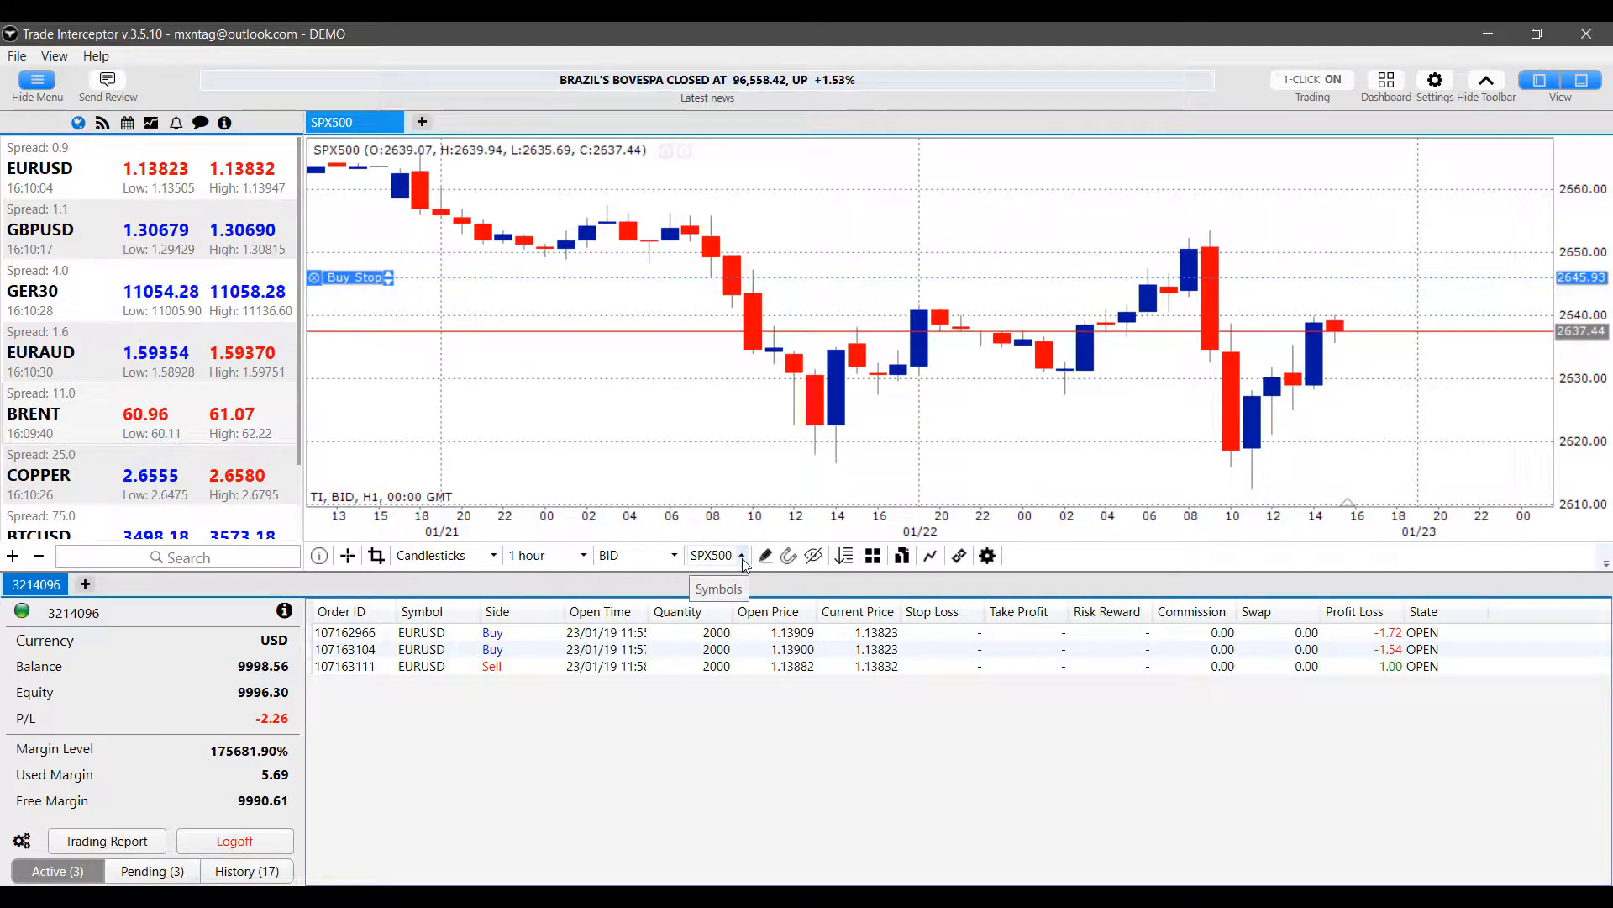
Step: Search 'eur' in the chart's symbol list and load EURCAD into the chart
{"action": "left_click", "coordinate": [717, 555]}
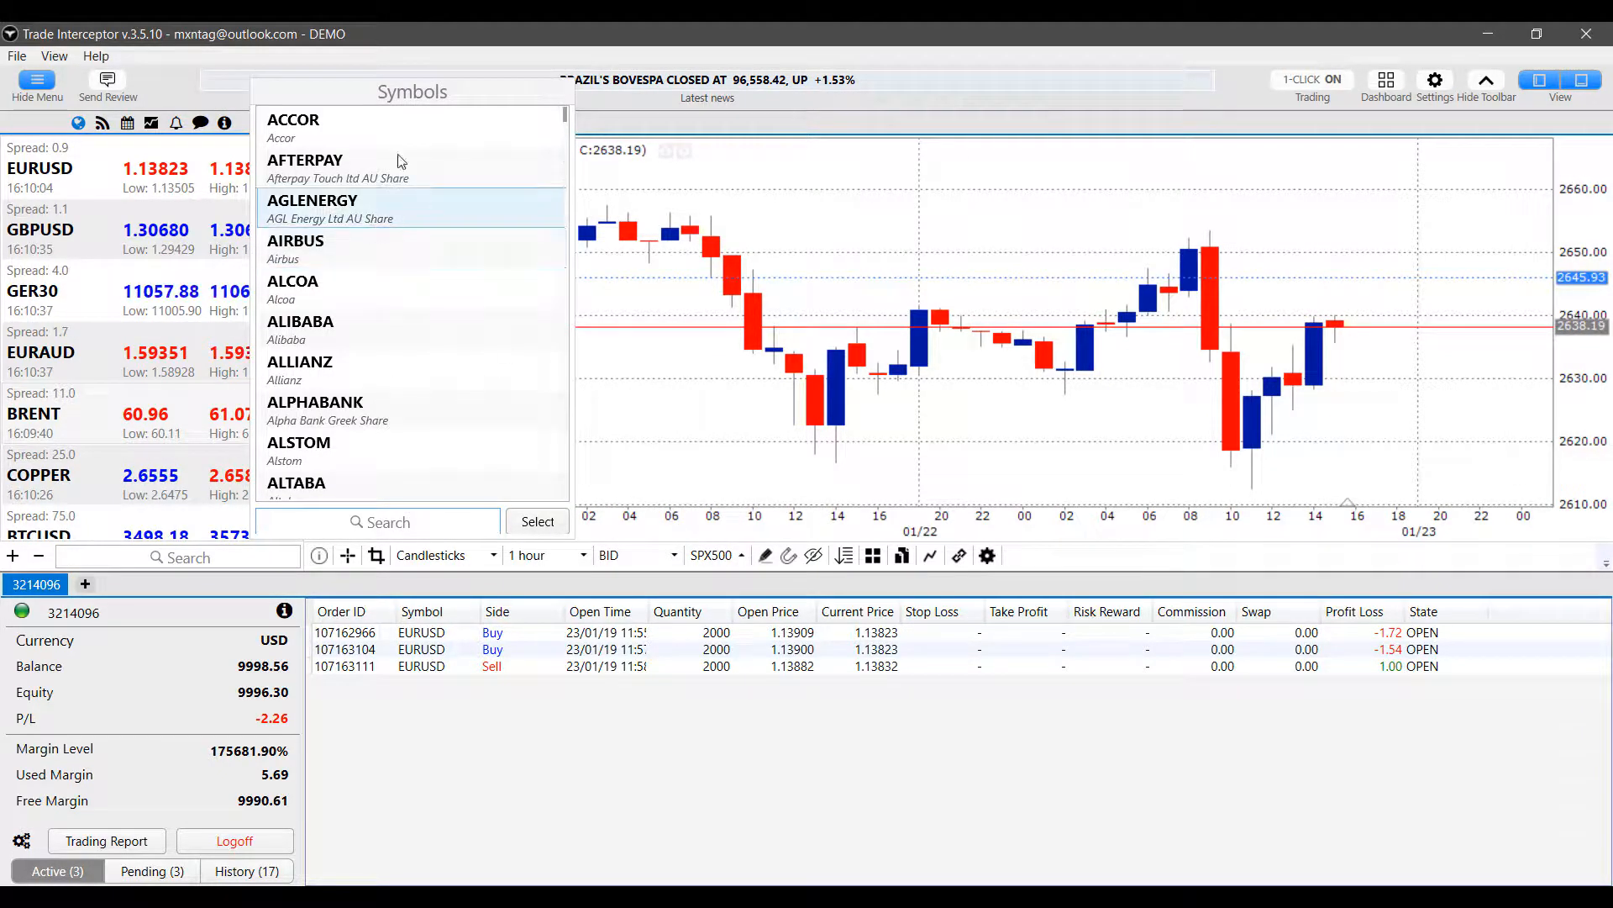
{"action": "scroll", "scroll_direction": "down", "scroll_amount": 3}
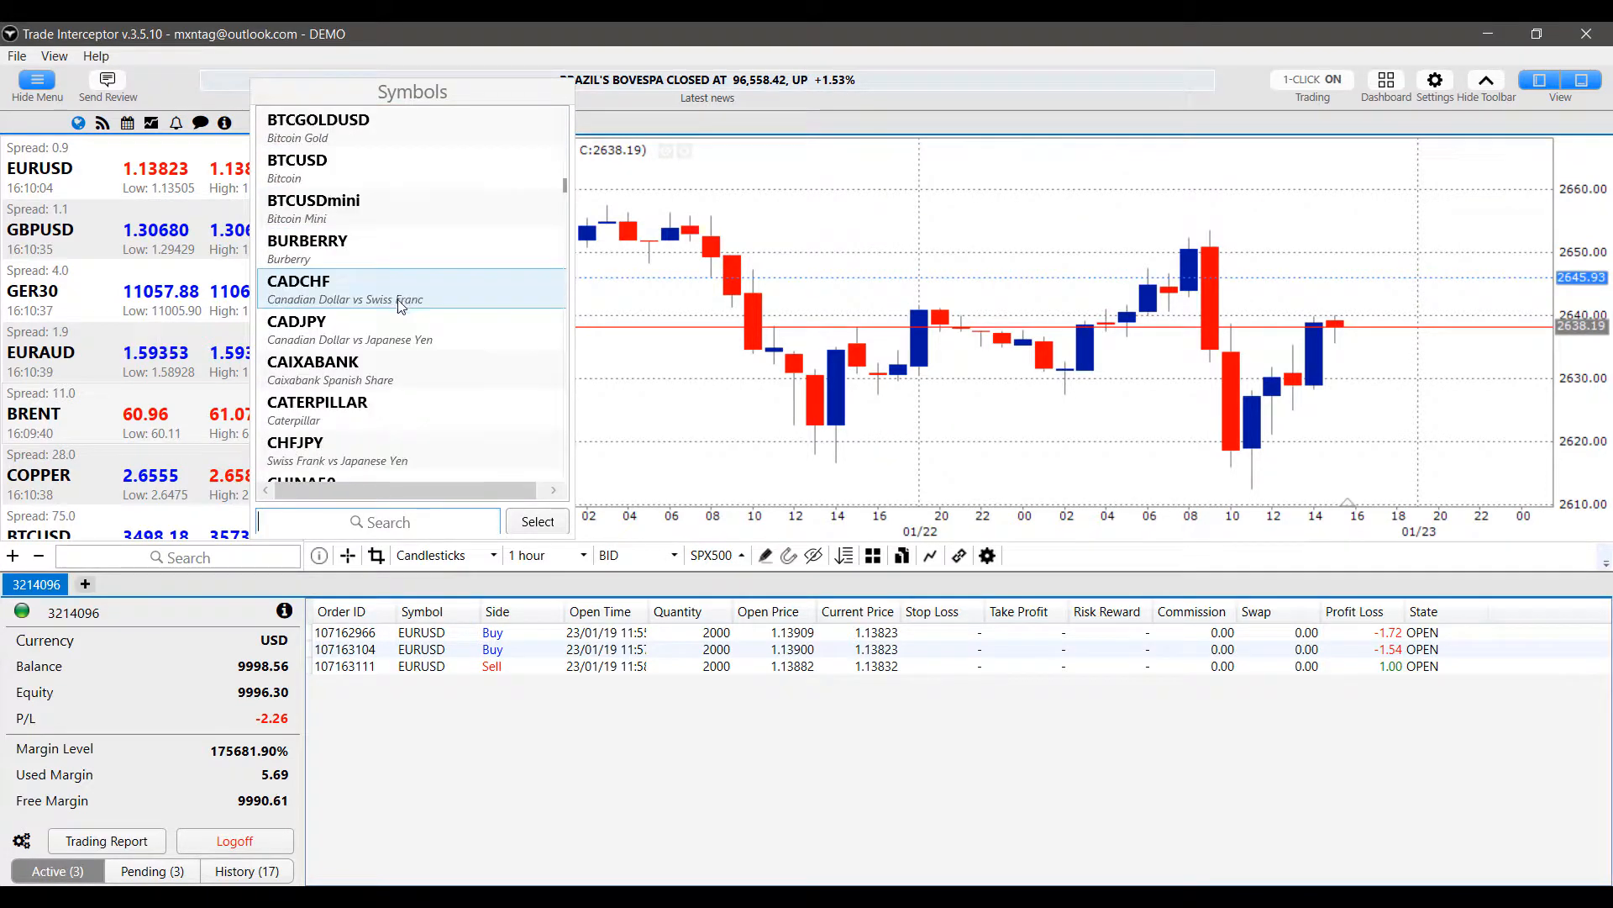
{"action": "scroll", "scroll_direction": "down", "scroll_amount": 3}
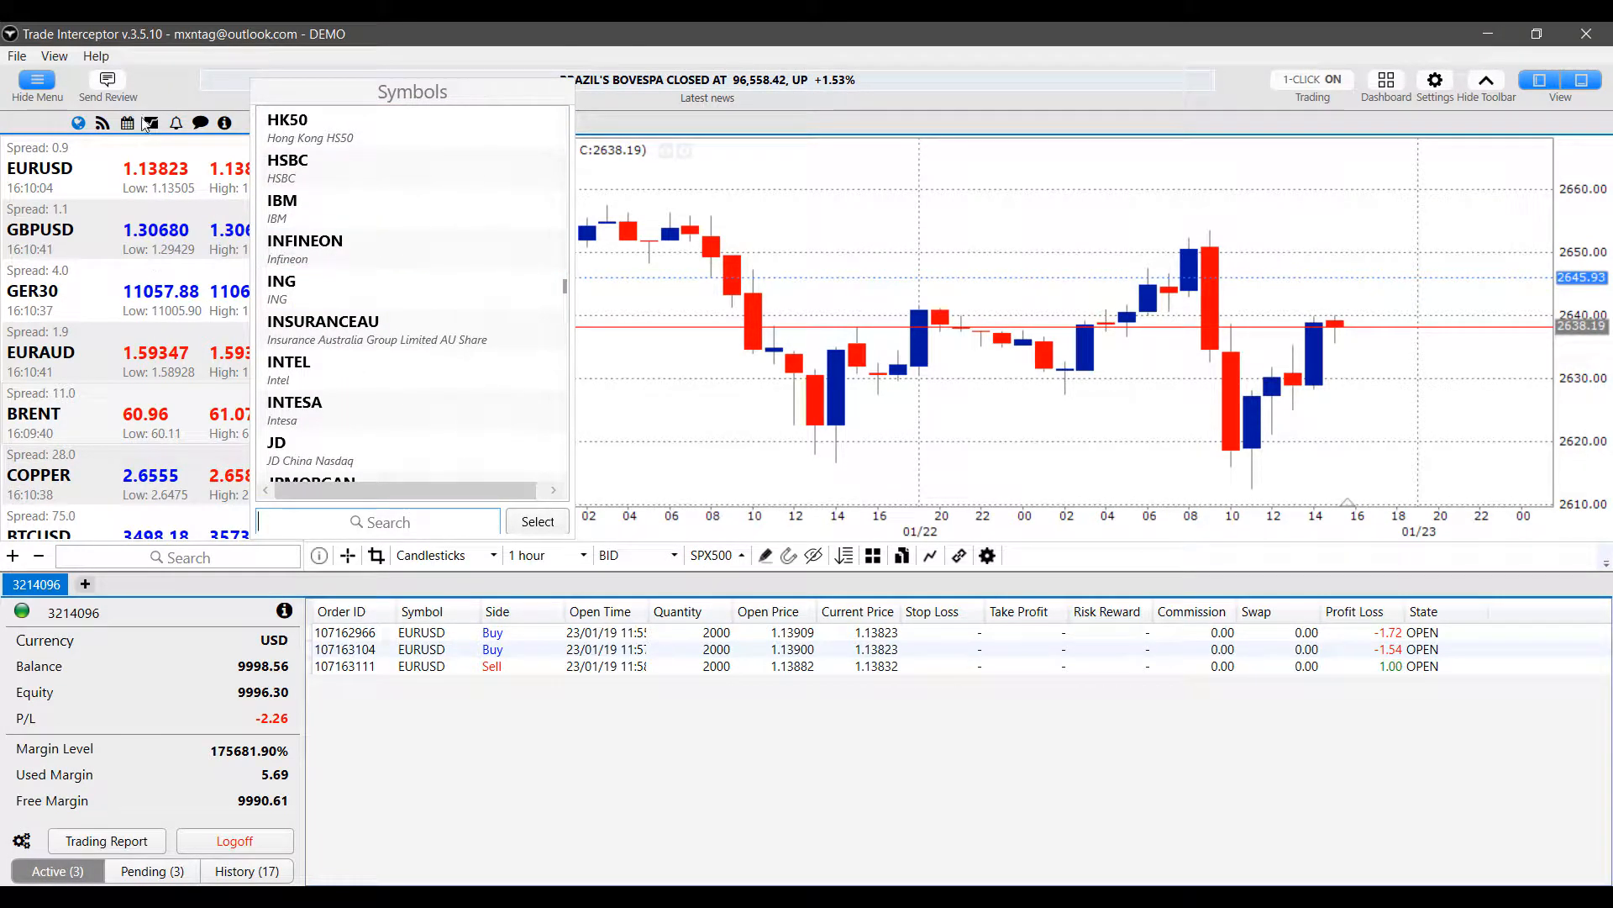
{"action": "scroll", "scroll_direction": "down", "scroll_amount": 3}
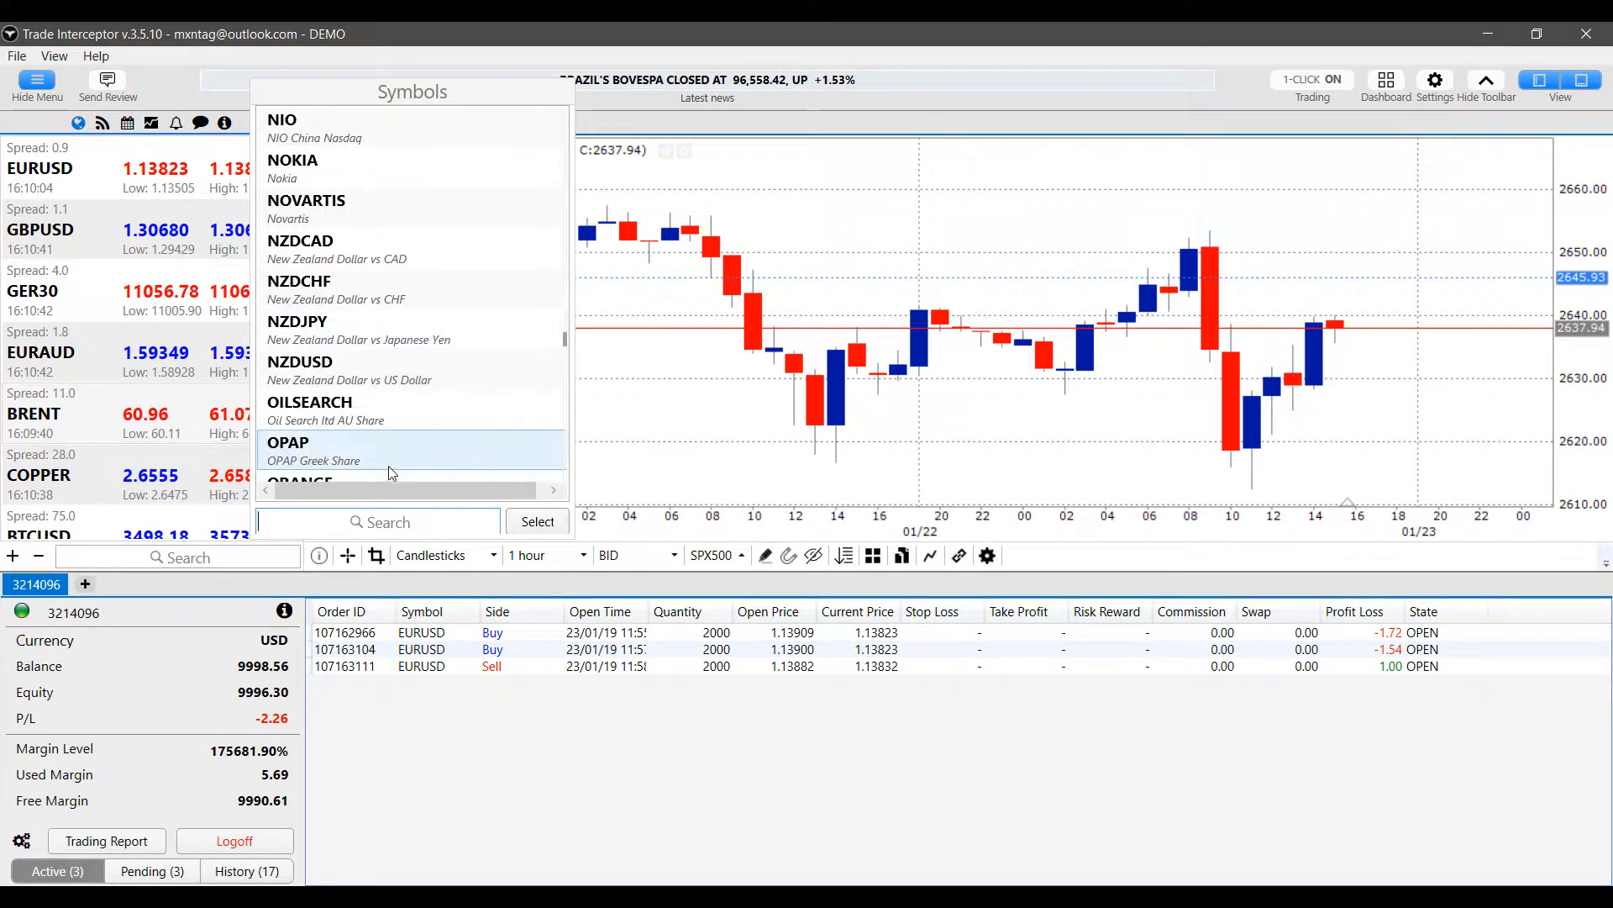
{"action": "scroll", "scroll_direction": "down", "scroll_amount": 3}
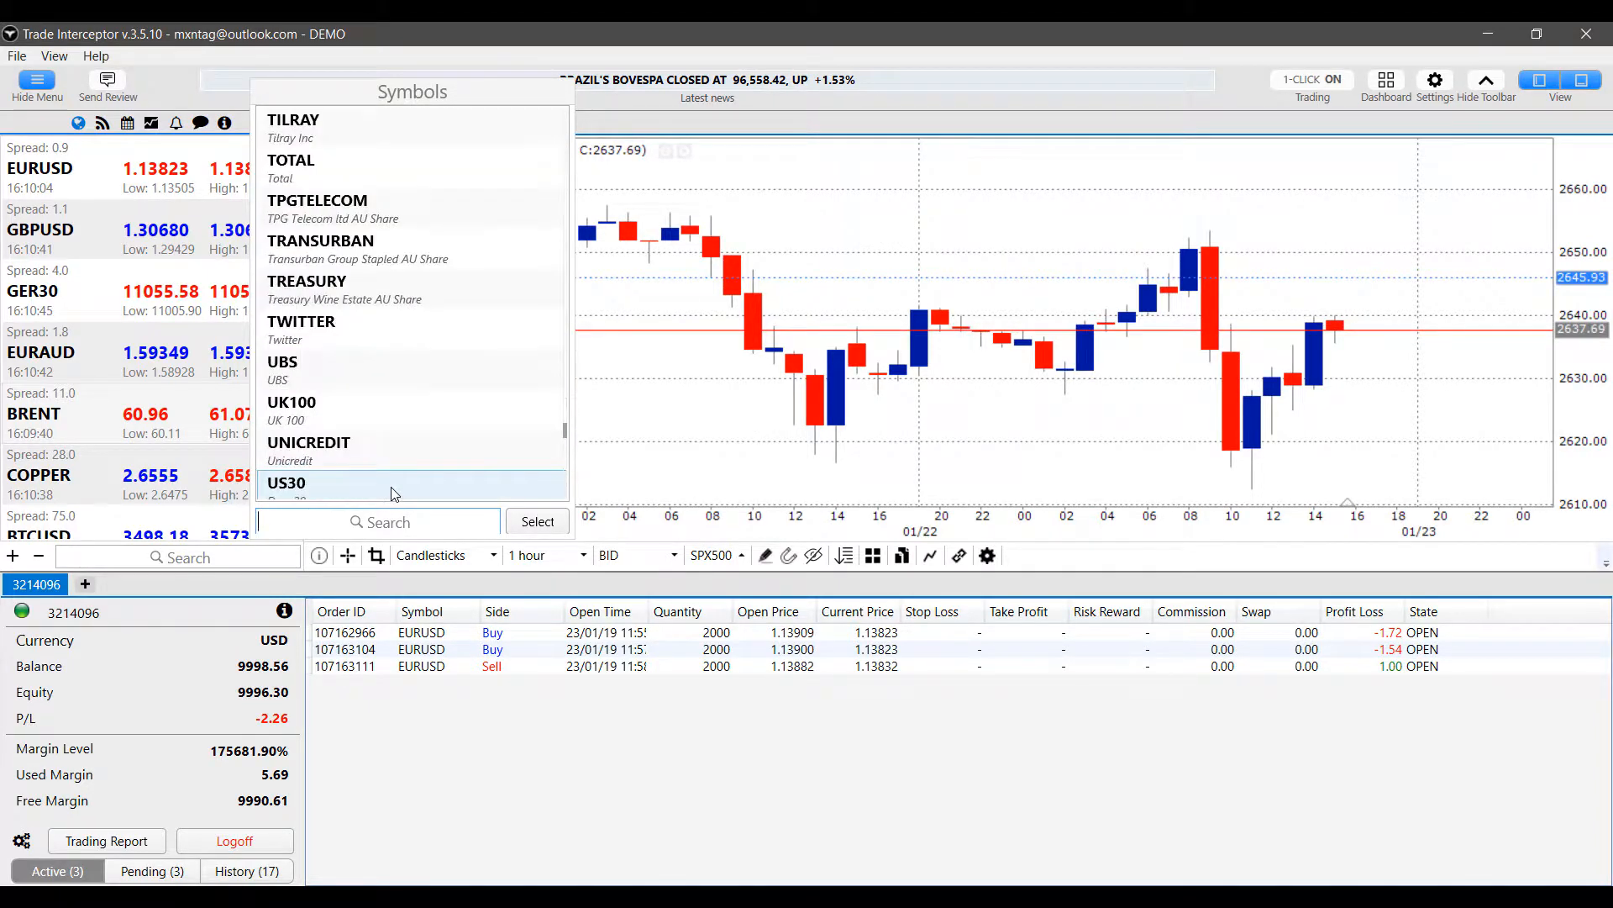
{"action": "scroll", "scroll_direction": "down", "scroll_amount": 3}
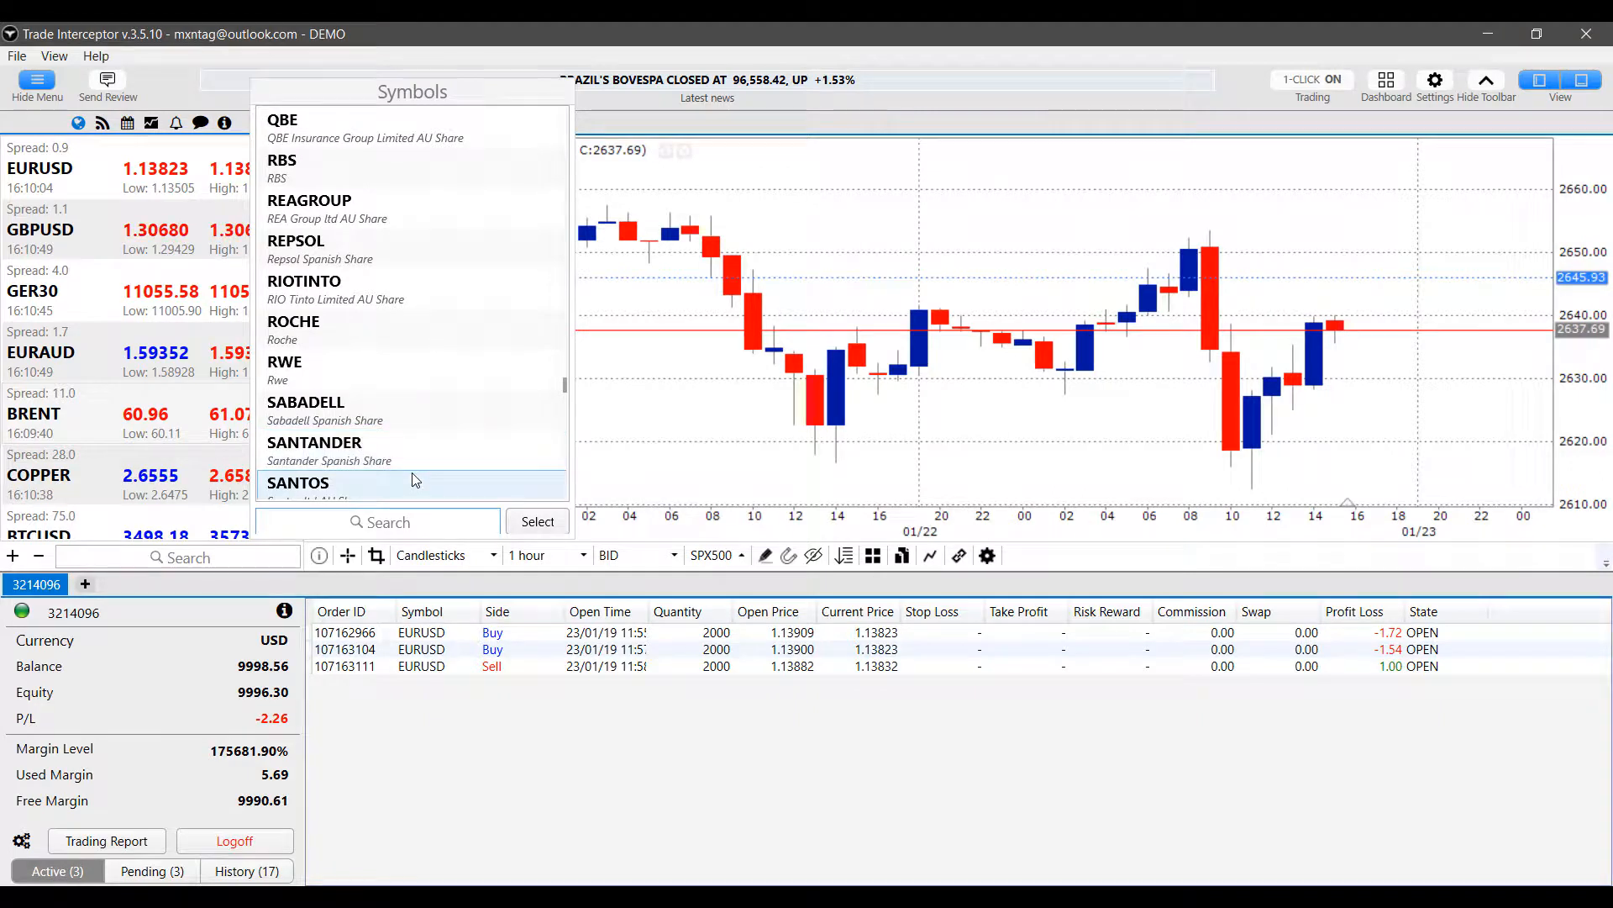
{"action": "type", "text": "eur"}
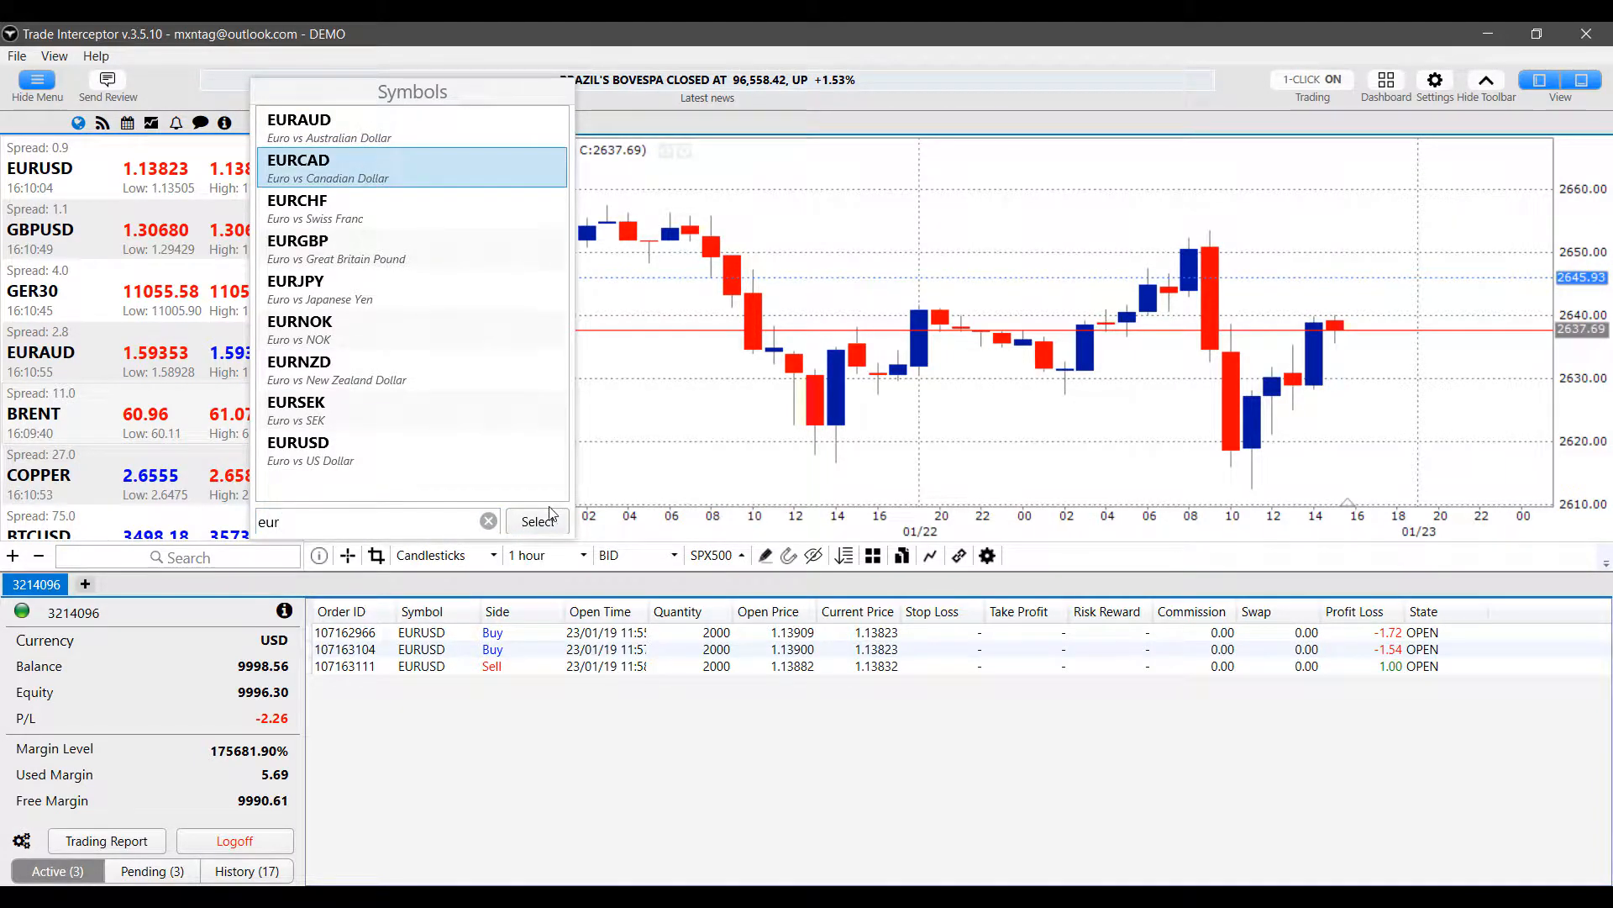
{"action": "left_click", "coordinate": [540, 521]}
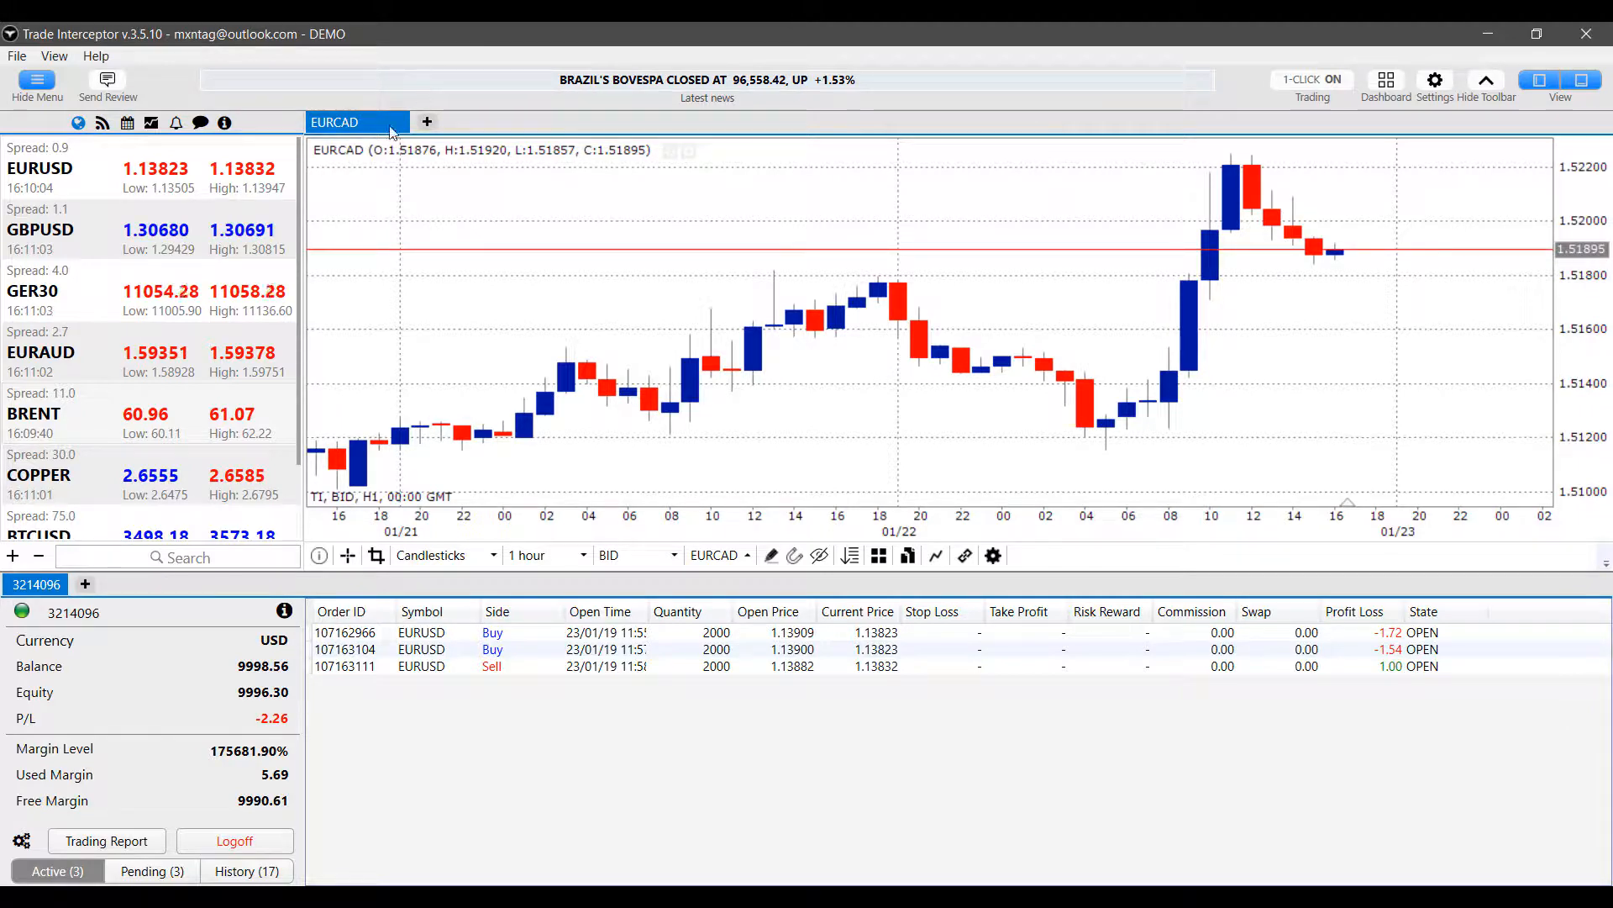
{"action": "mouse_move", "coordinate": [1385, 79]}
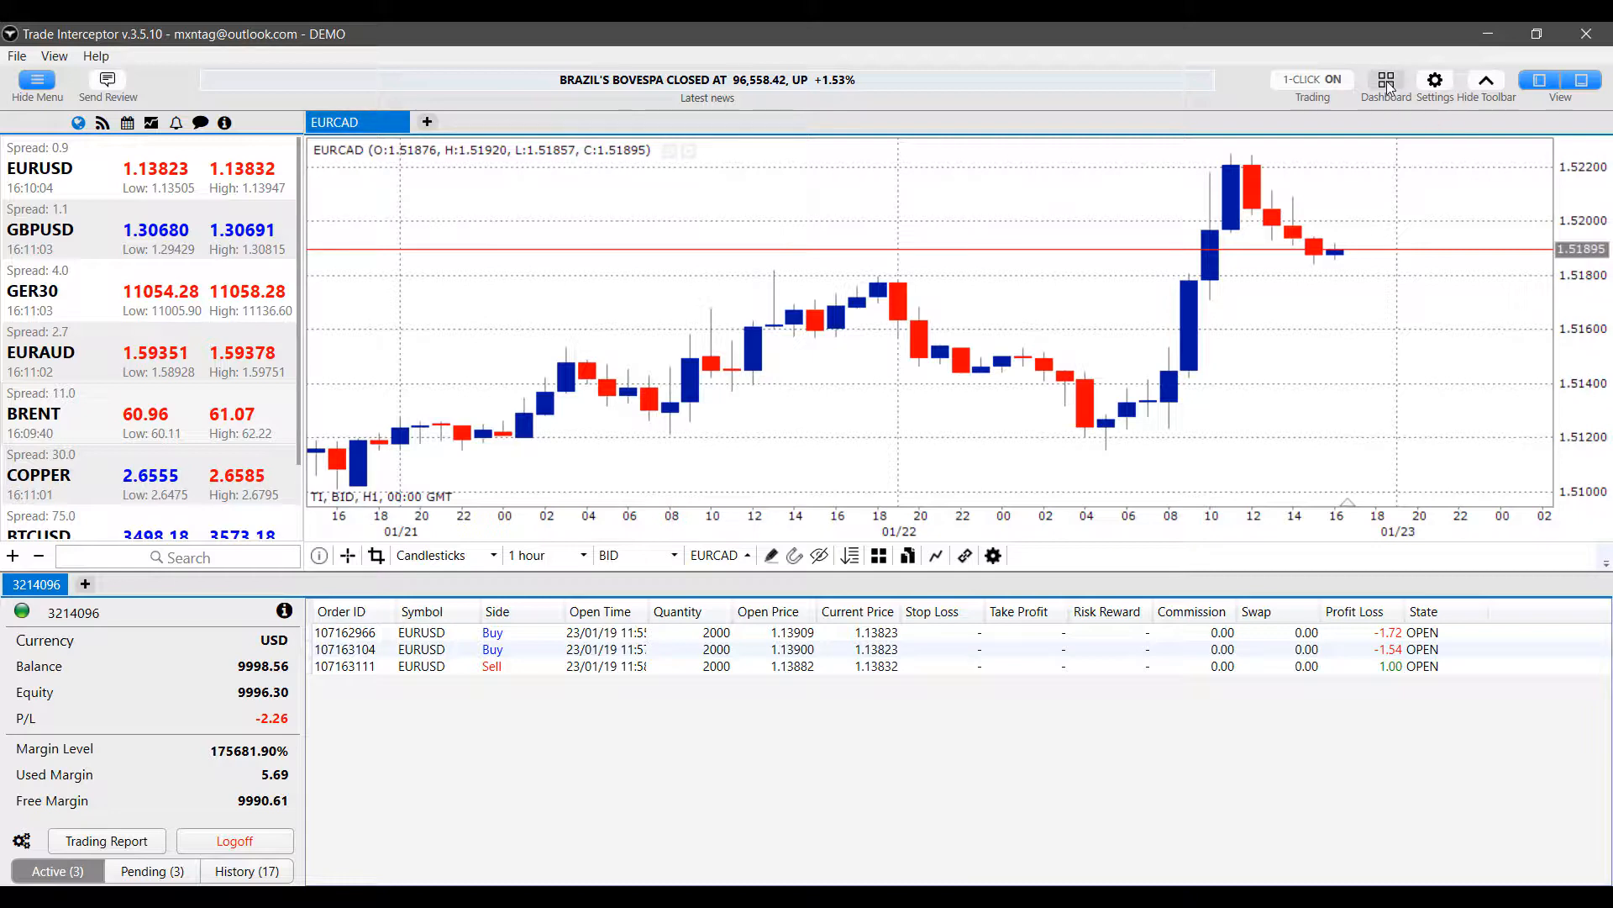
Step: On the Dashboard, search 'usd' to add BCHUSD and remove the XAUUSD tile
{"action": "left_click", "coordinate": [1386, 79]}
{"action": "type", "text": "eur"}
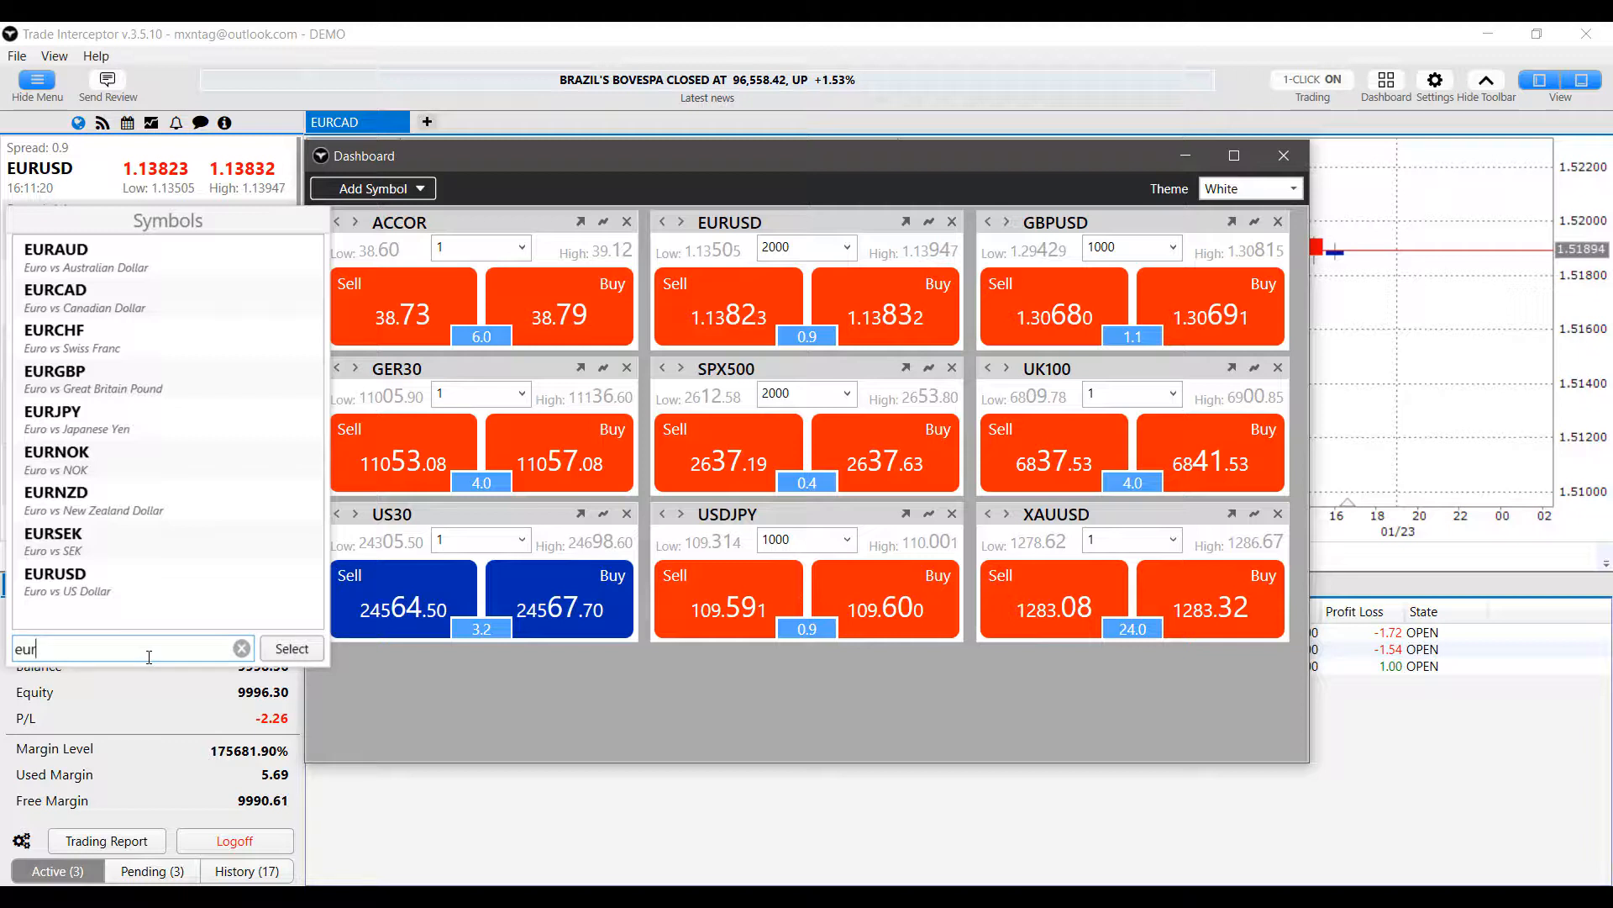
{"action": "left_click", "coordinate": [242, 647]}
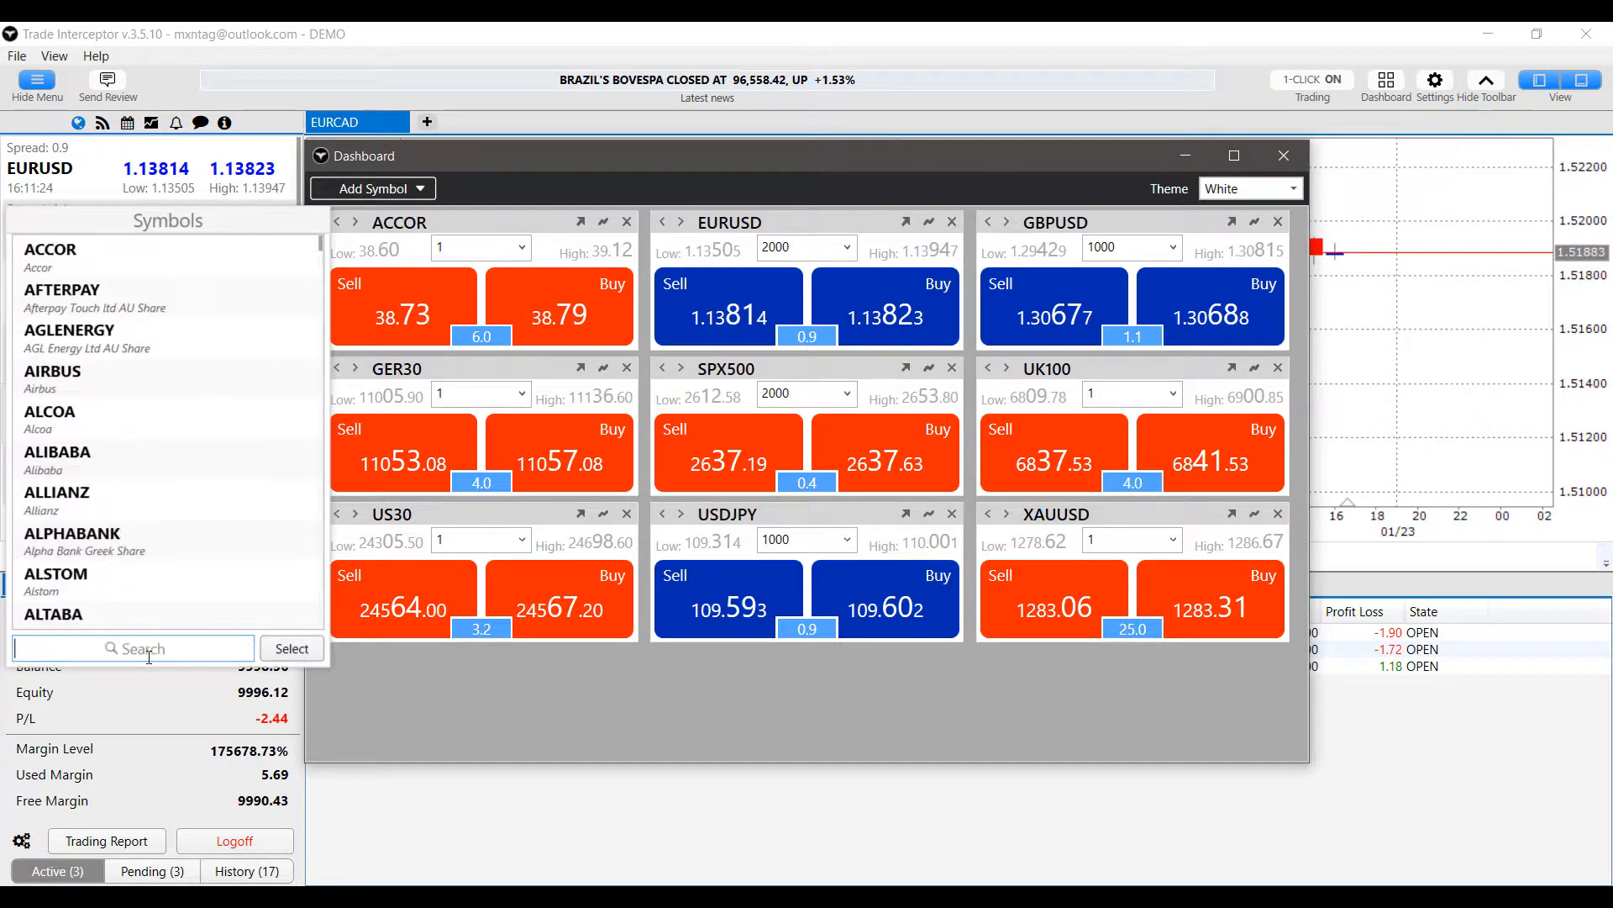
{"action": "type", "text": "usd"}
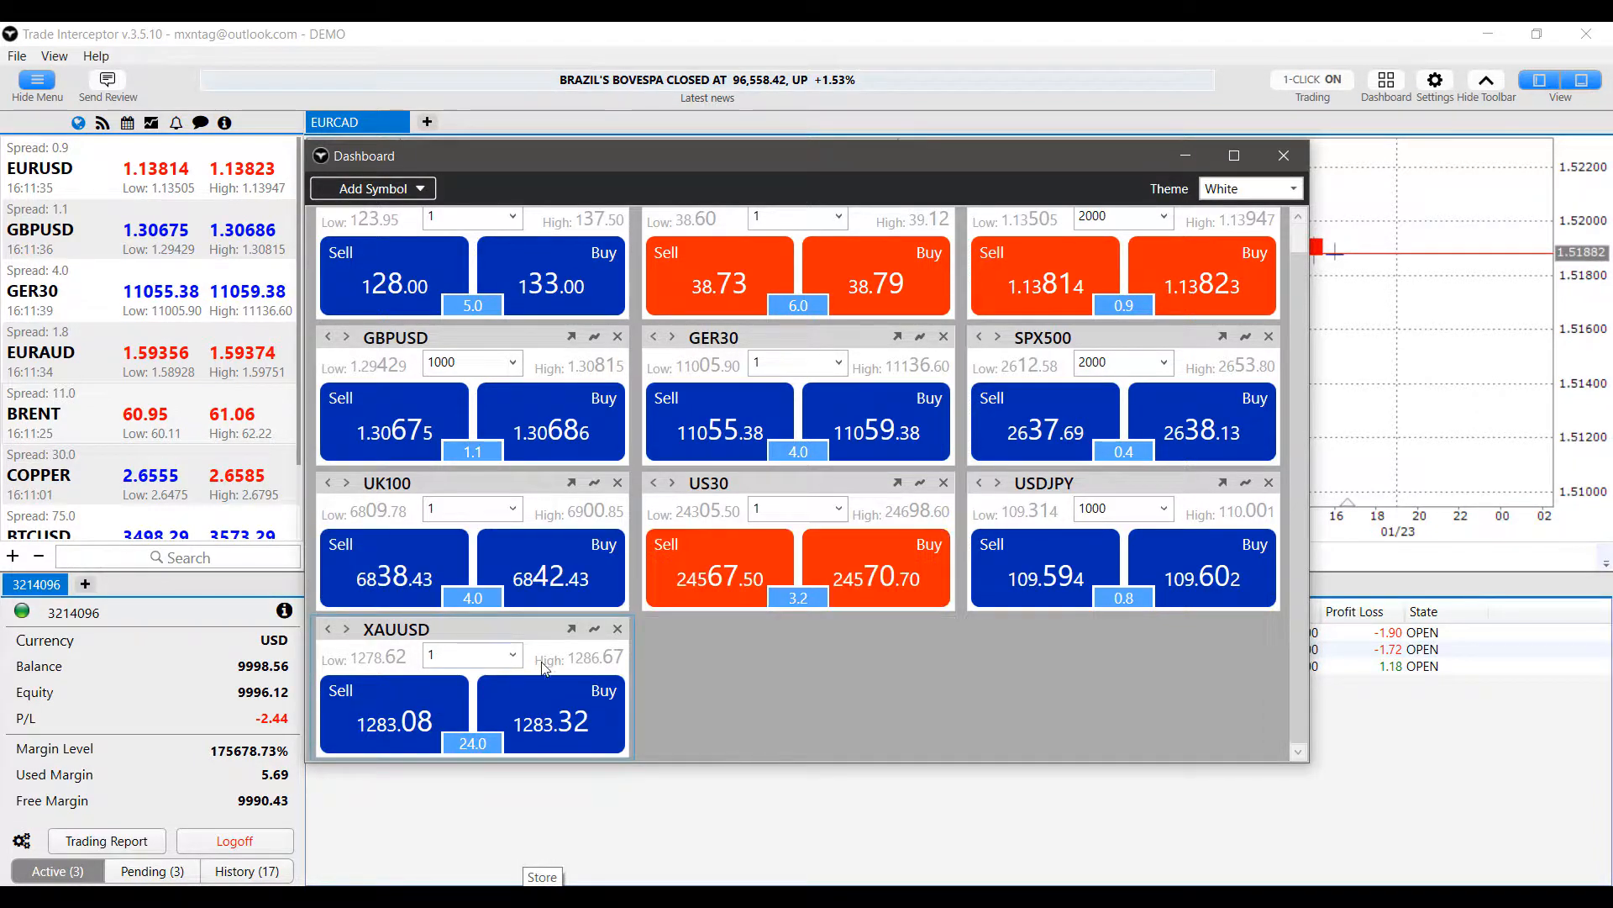
{"action": "mouse_move", "coordinate": [592, 628]}
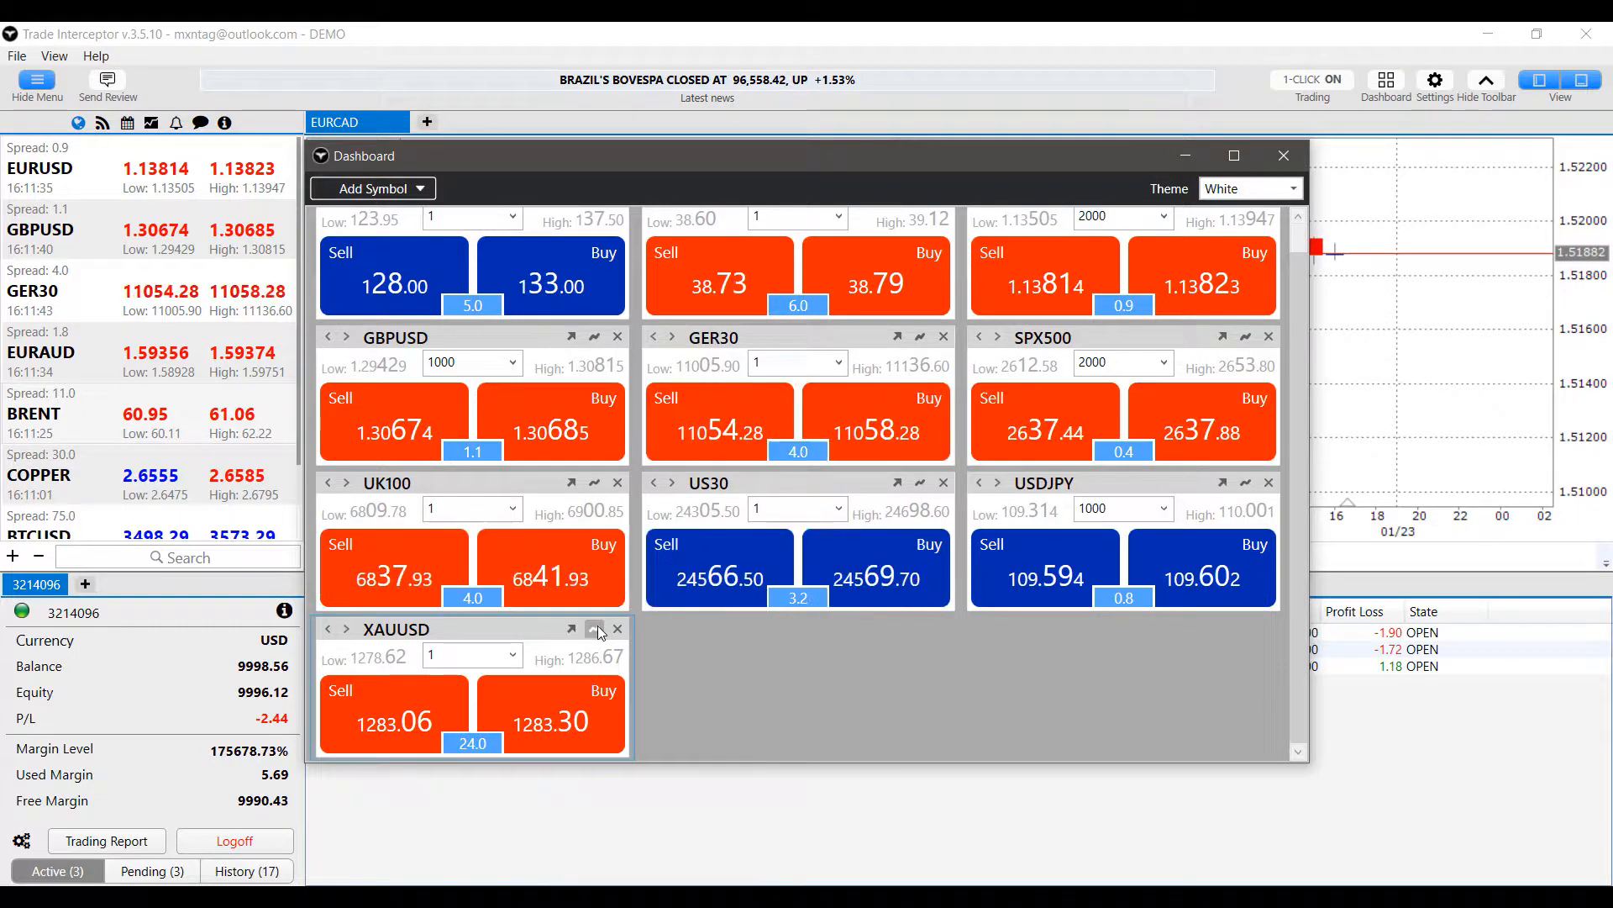
{"action": "mouse_move", "coordinate": [572, 629]}
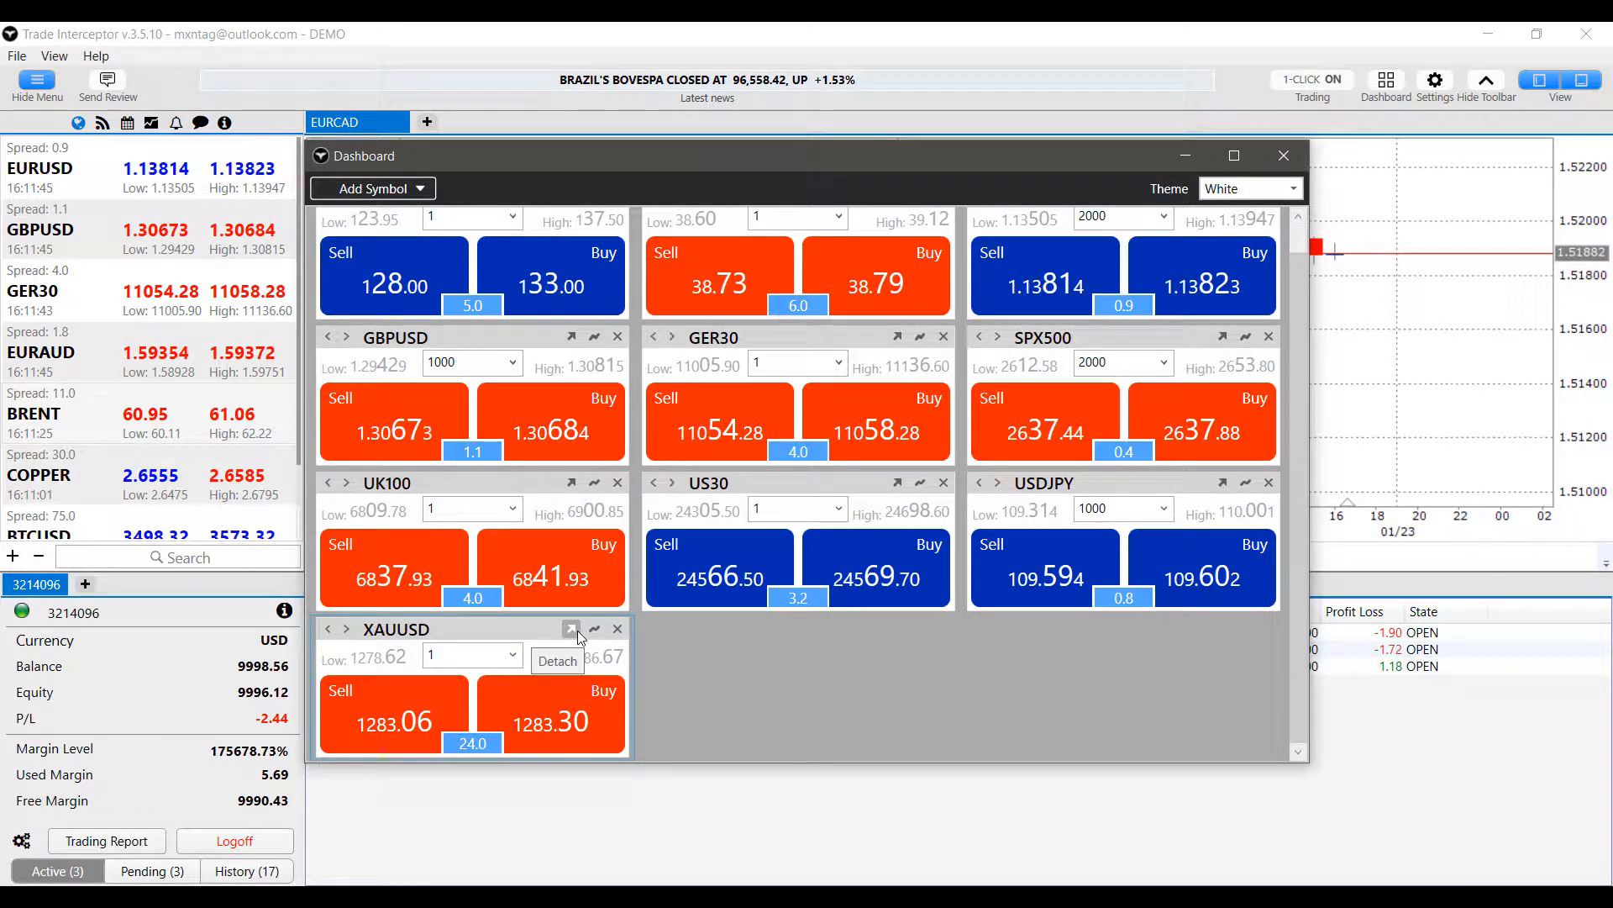
{"action": "mouse_move", "coordinate": [617, 628]}
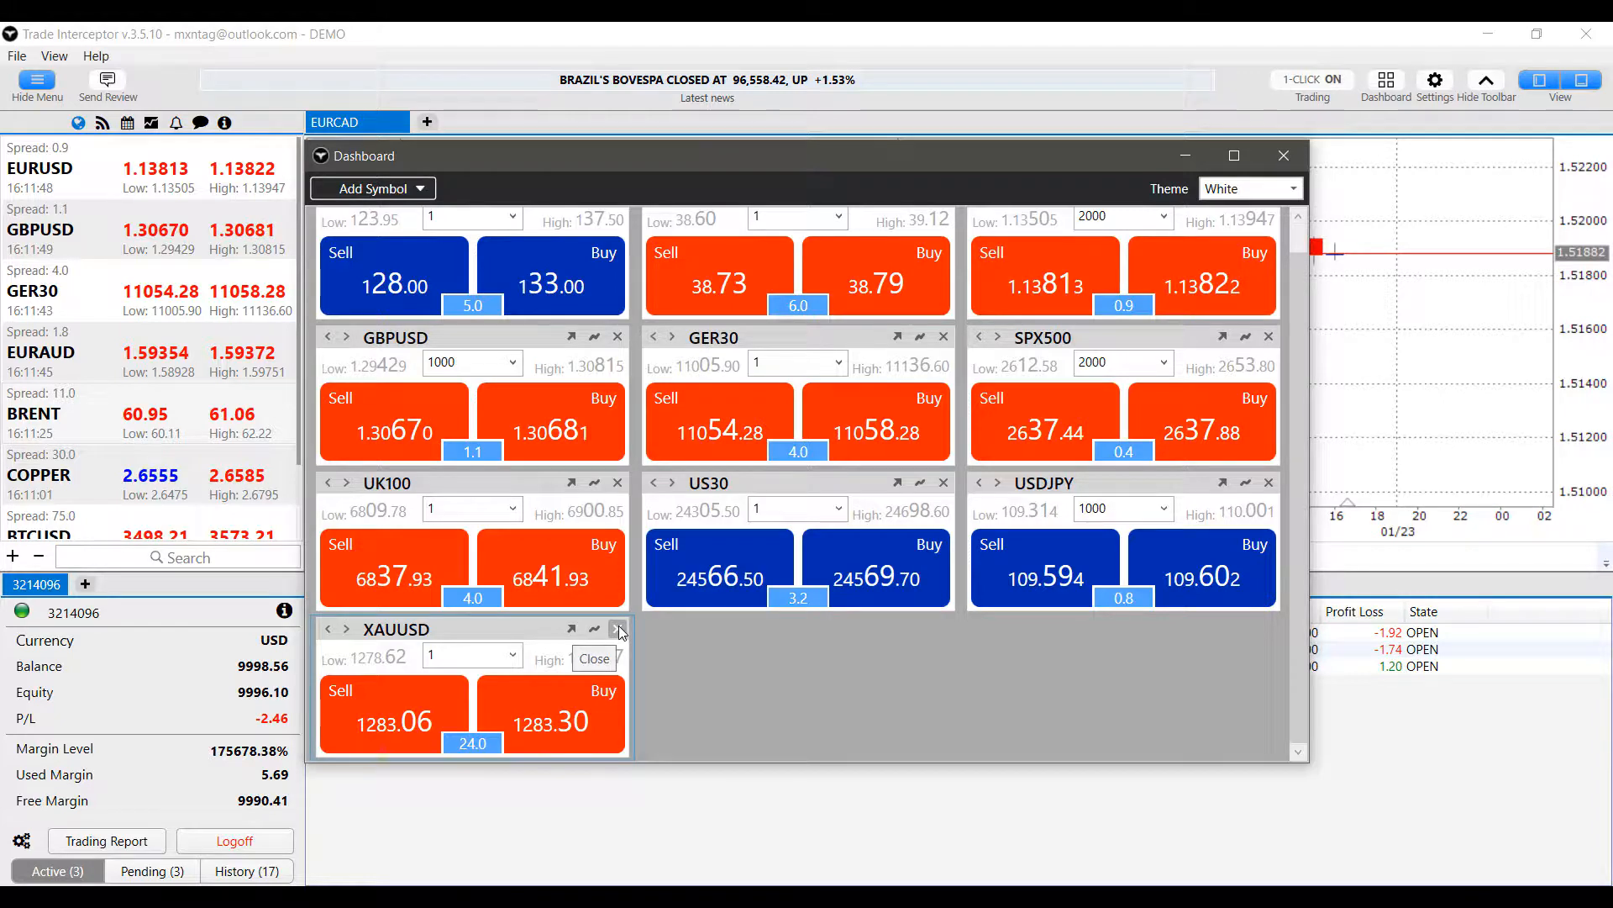
{"action": "left_click", "coordinate": [618, 627]}
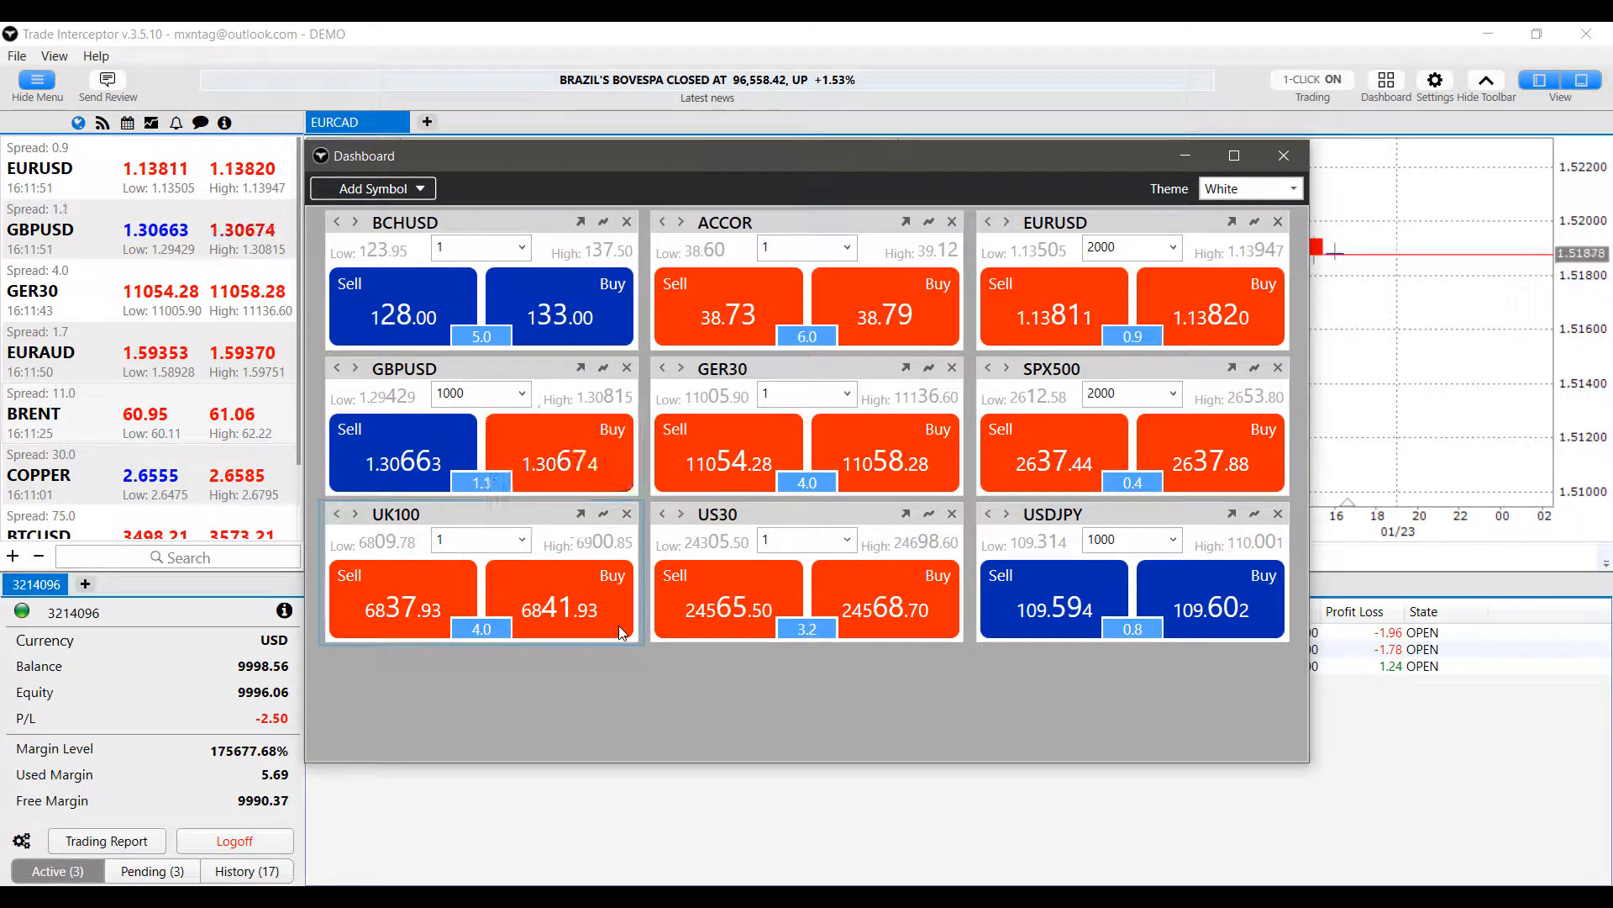